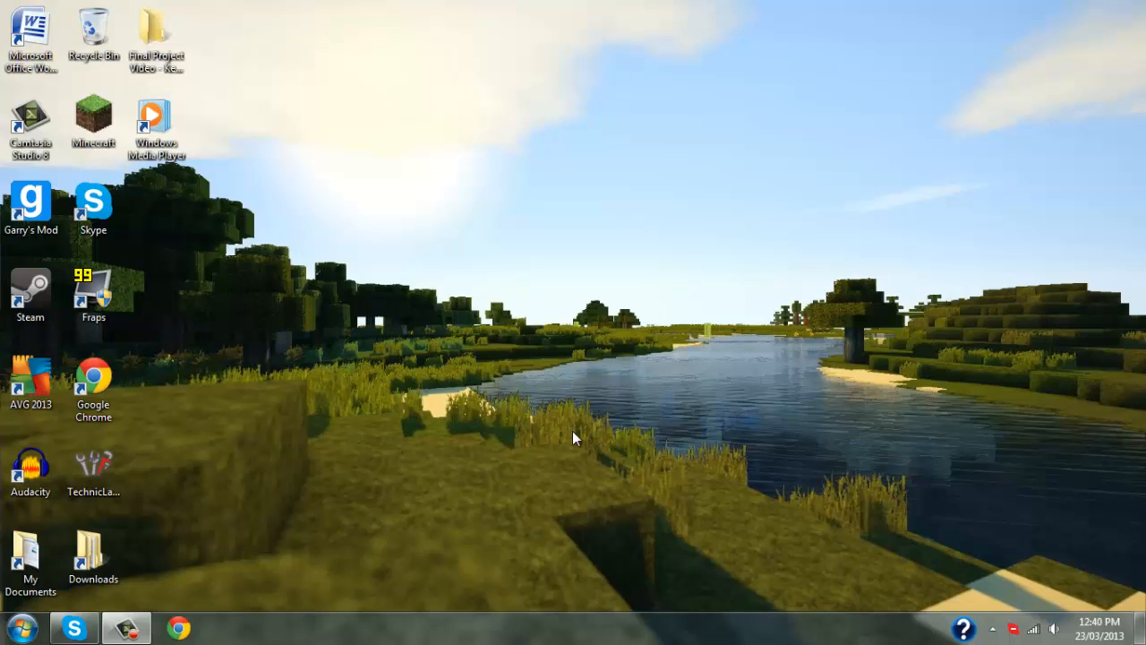
mouse_move(475, 443)
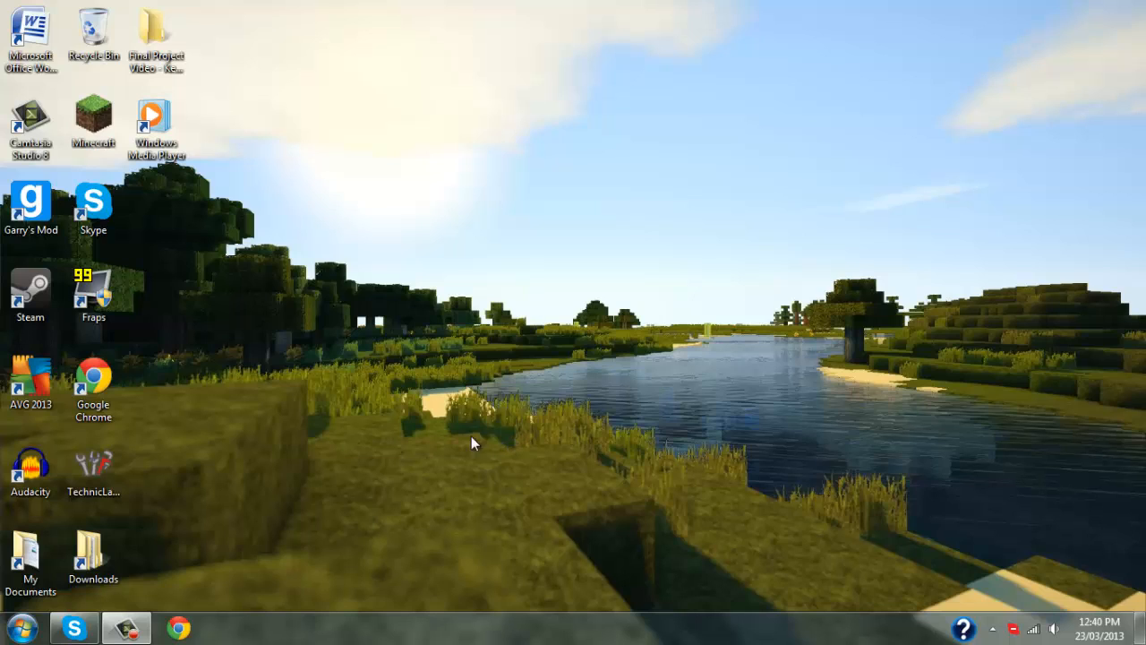
mouse_move(490, 440)
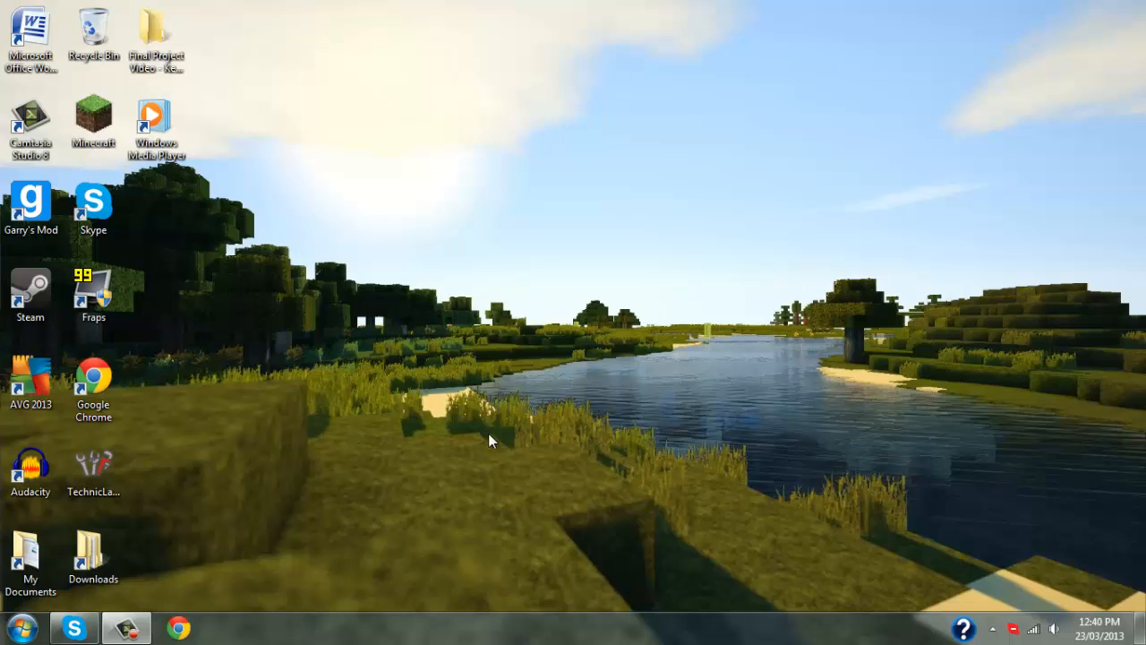
mouse_move(557, 448)
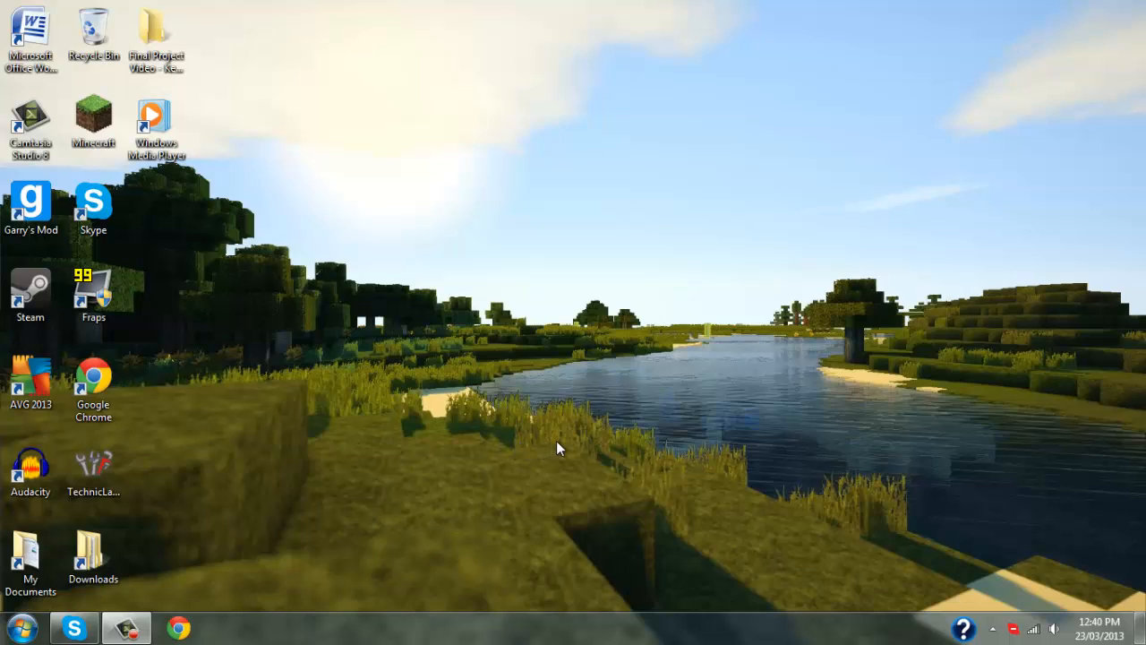
mouse_move(653, 511)
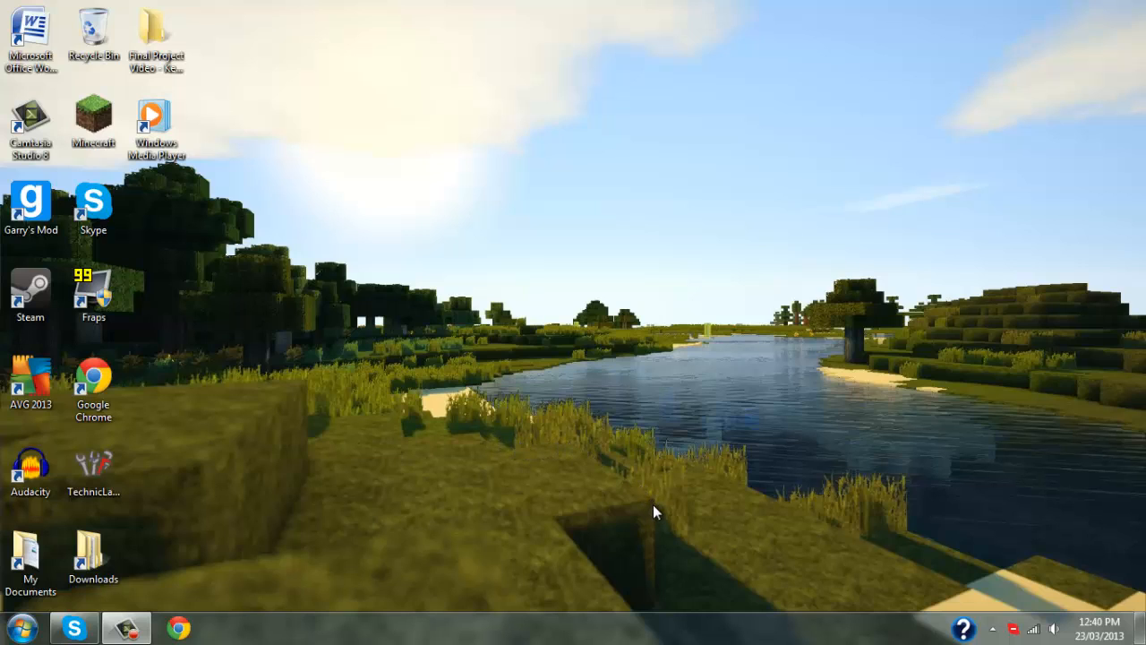
mouse_move(616, 604)
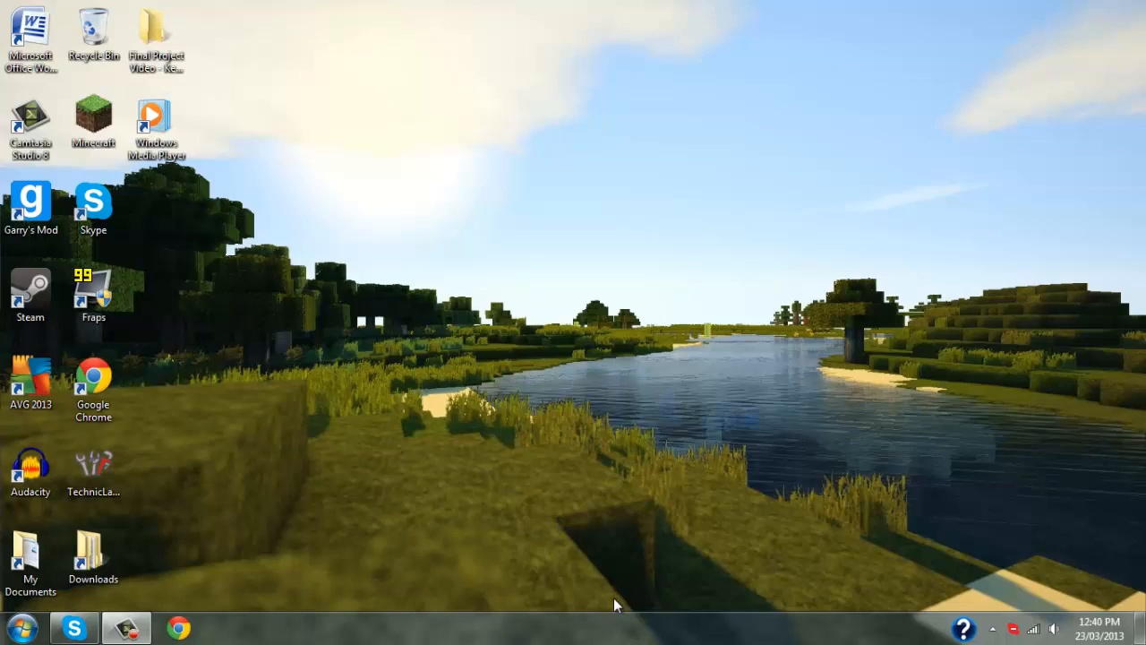
mouse_move(565, 432)
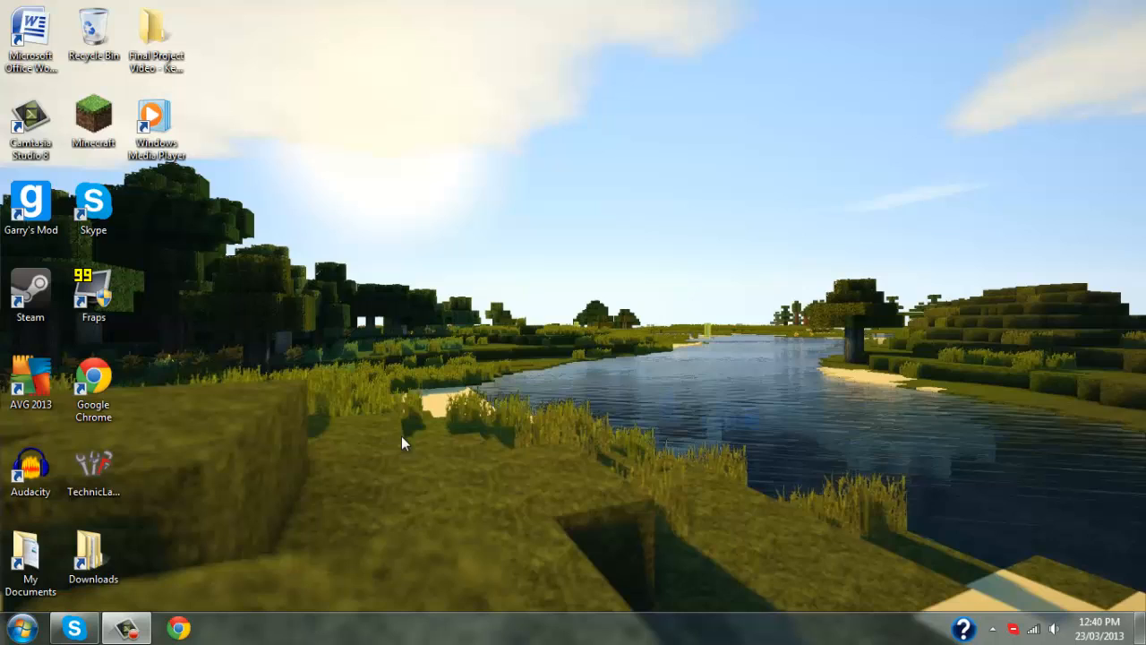
mouse_move(344, 403)
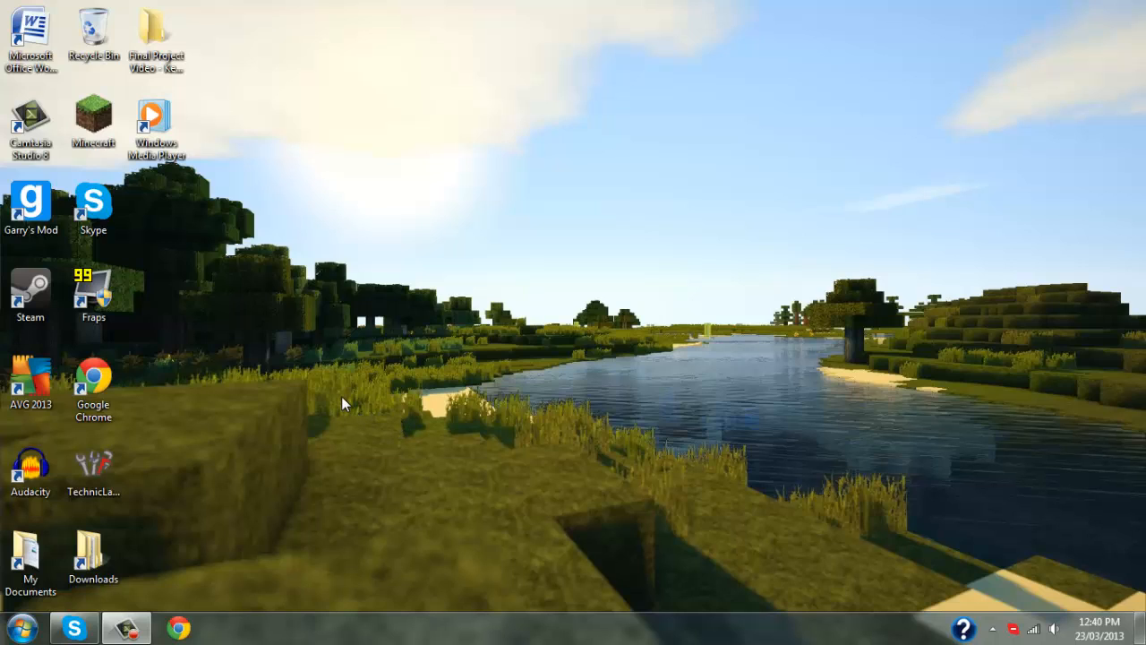
mouse_move(349, 419)
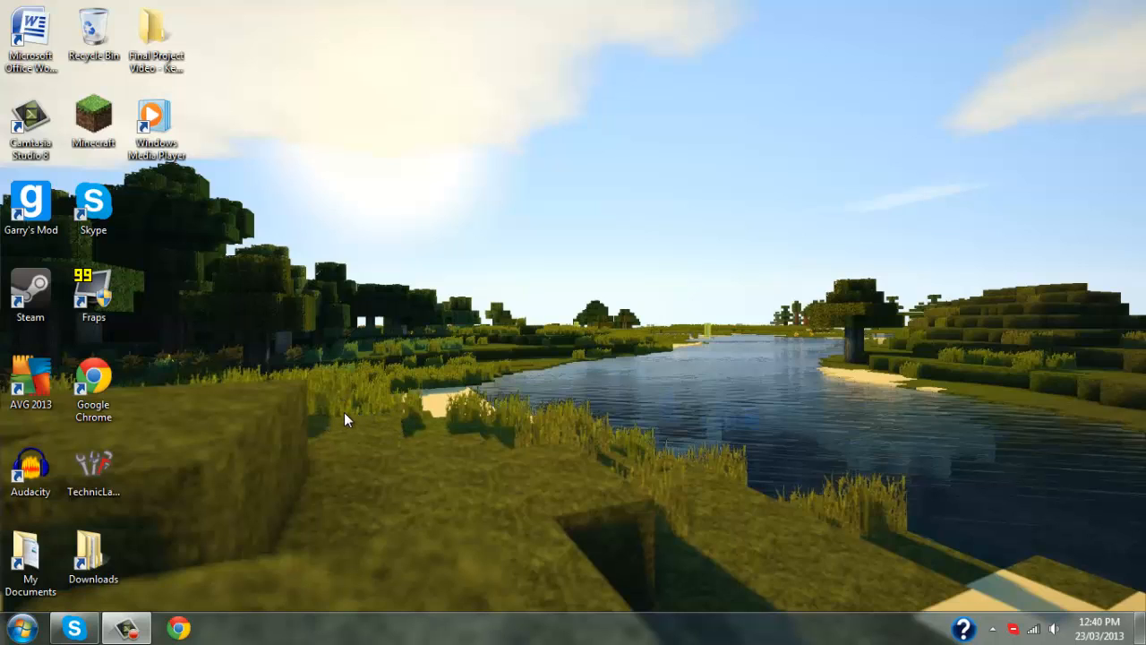
mouse_move(384, 423)
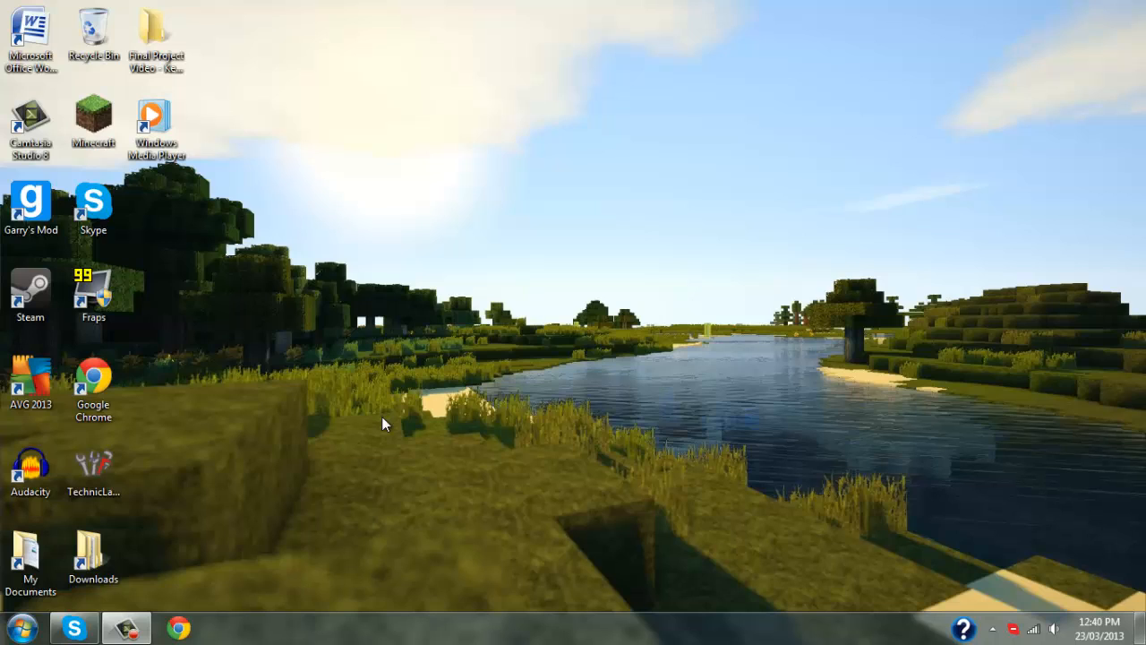
mouse_move(342, 424)
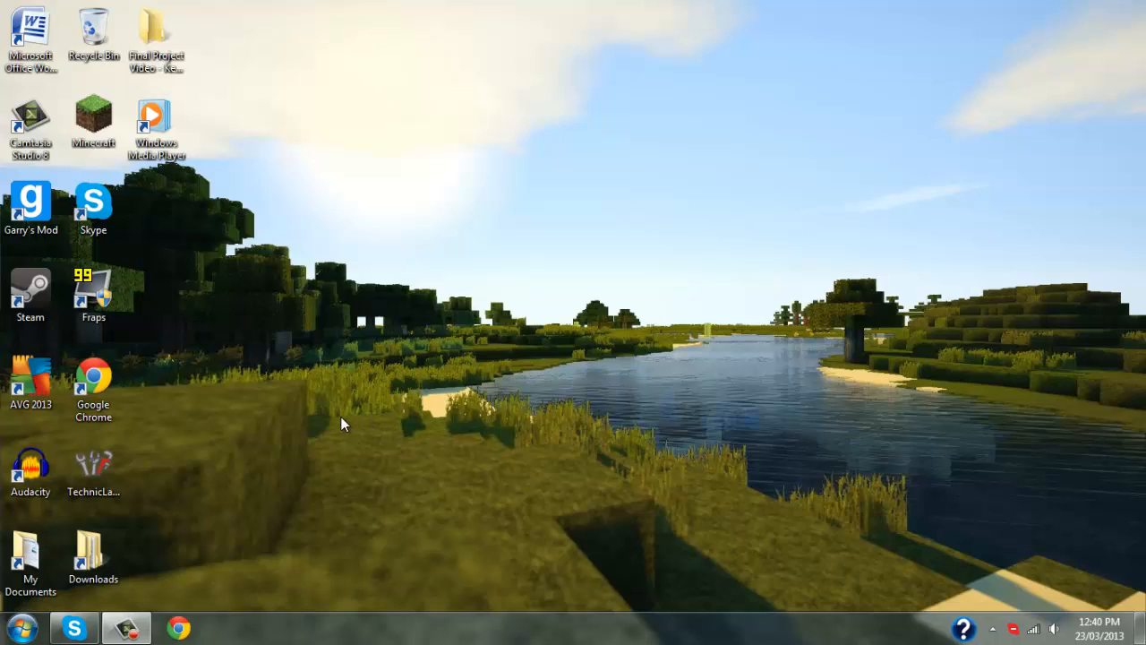
mouse_move(555, 378)
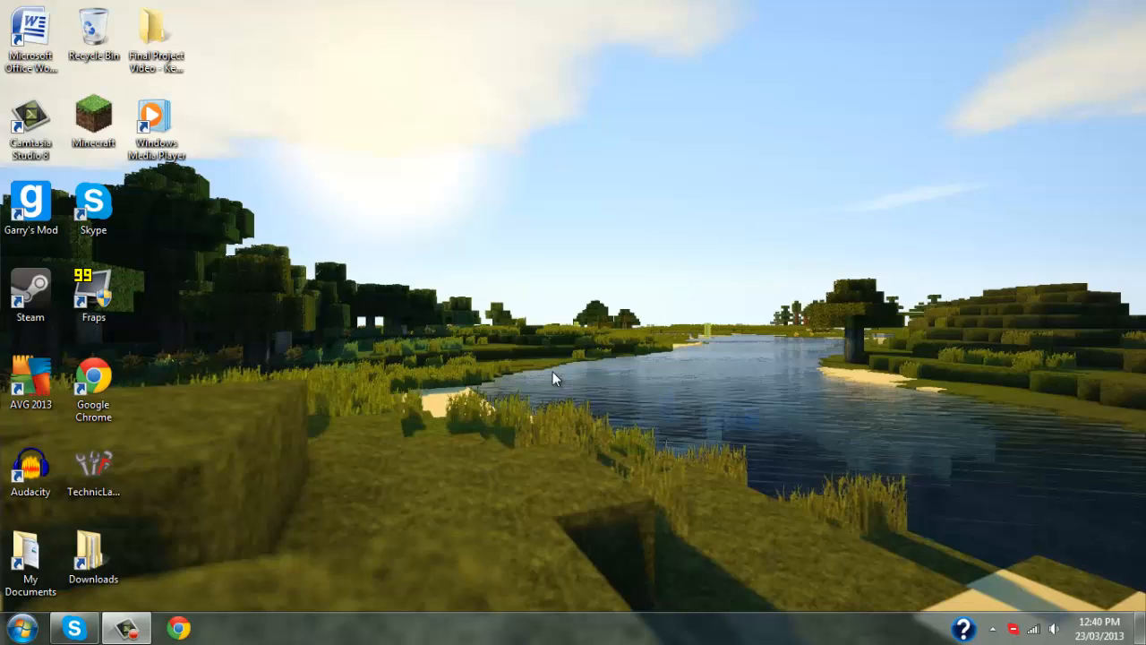
mouse_move(685, 361)
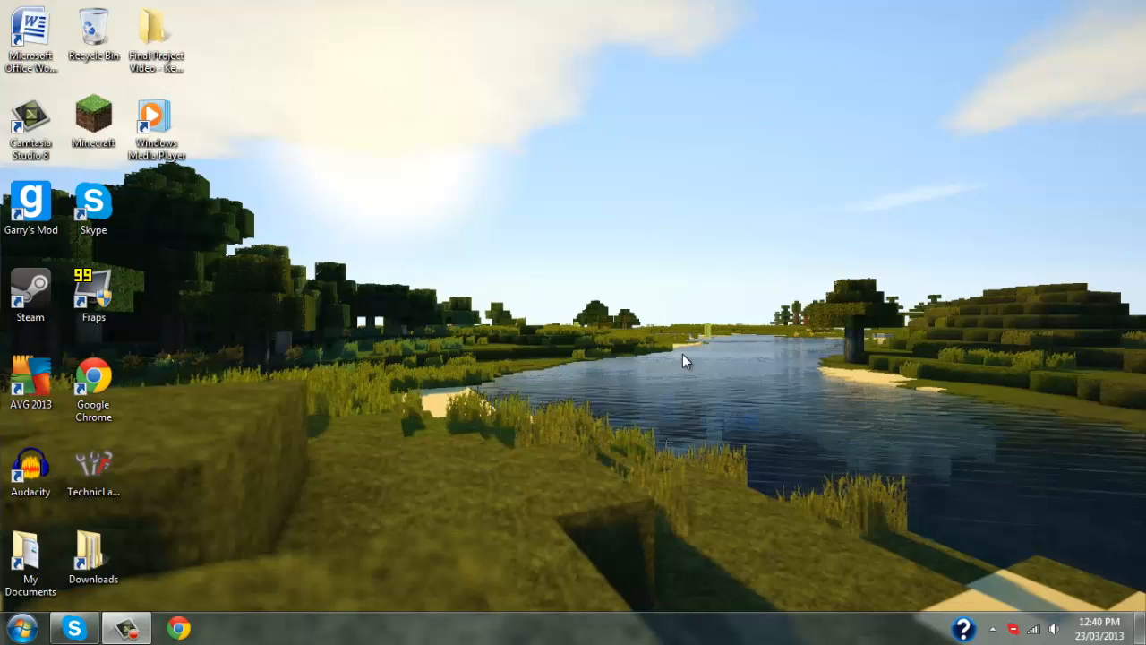
mouse_move(769, 407)
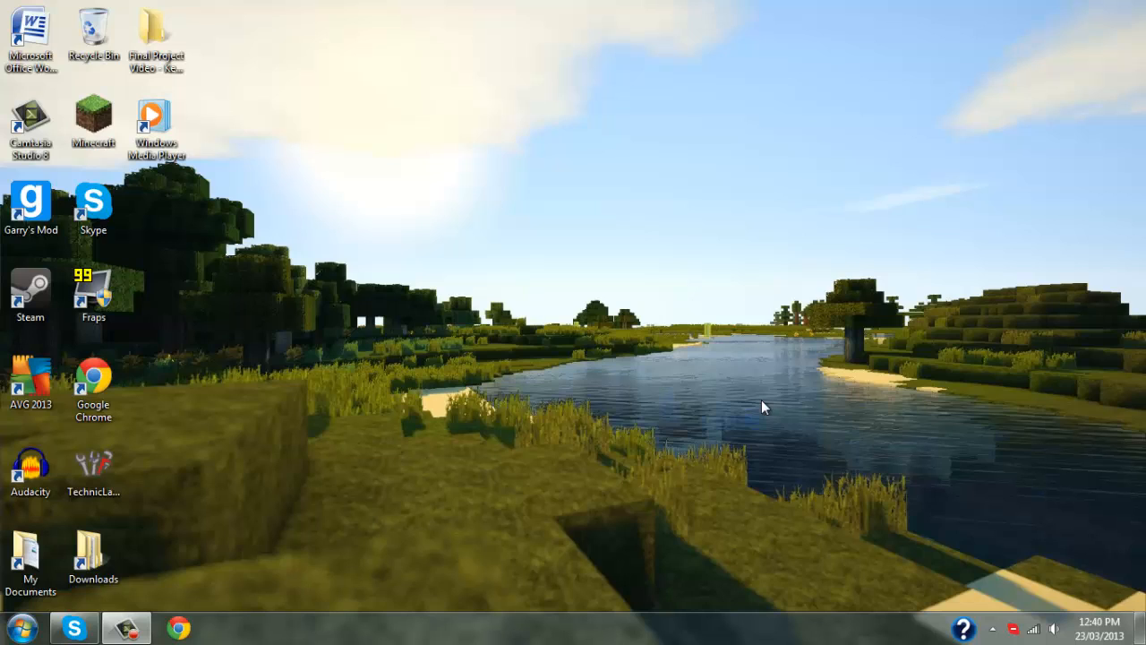
mouse_move(636, 360)
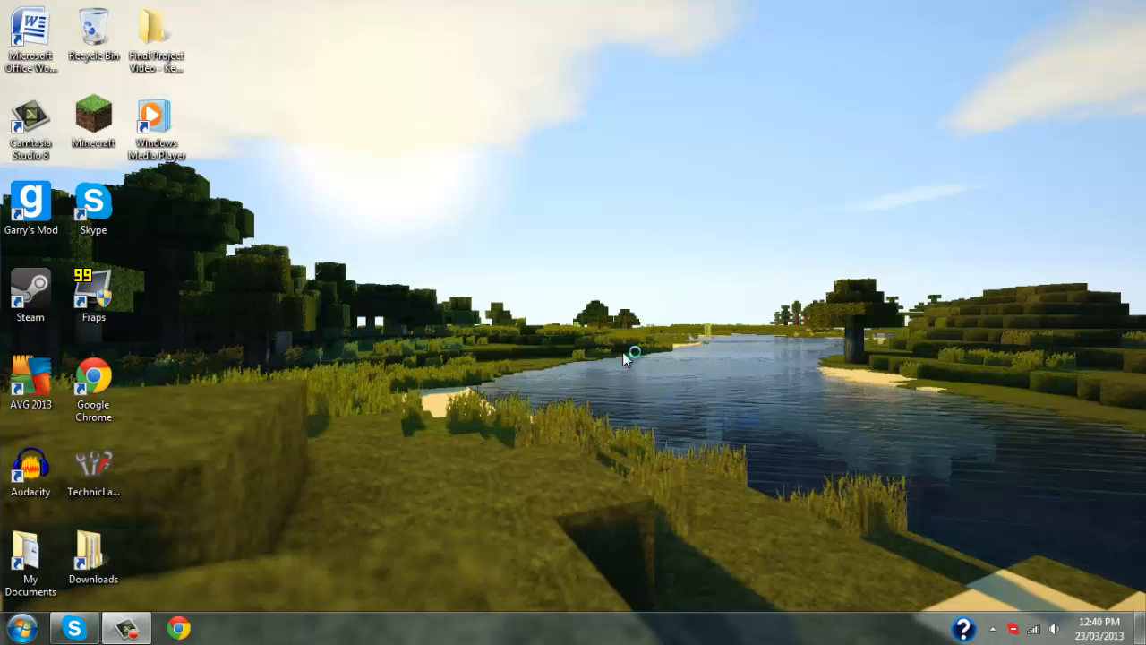
mouse_move(624, 360)
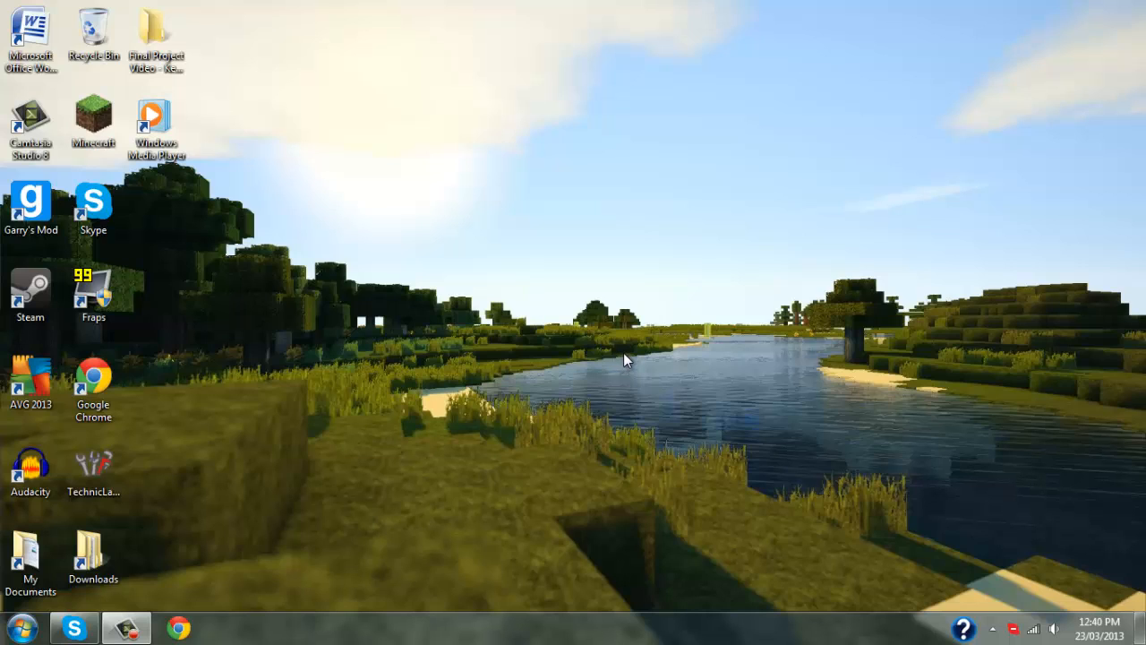
mouse_move(622, 397)
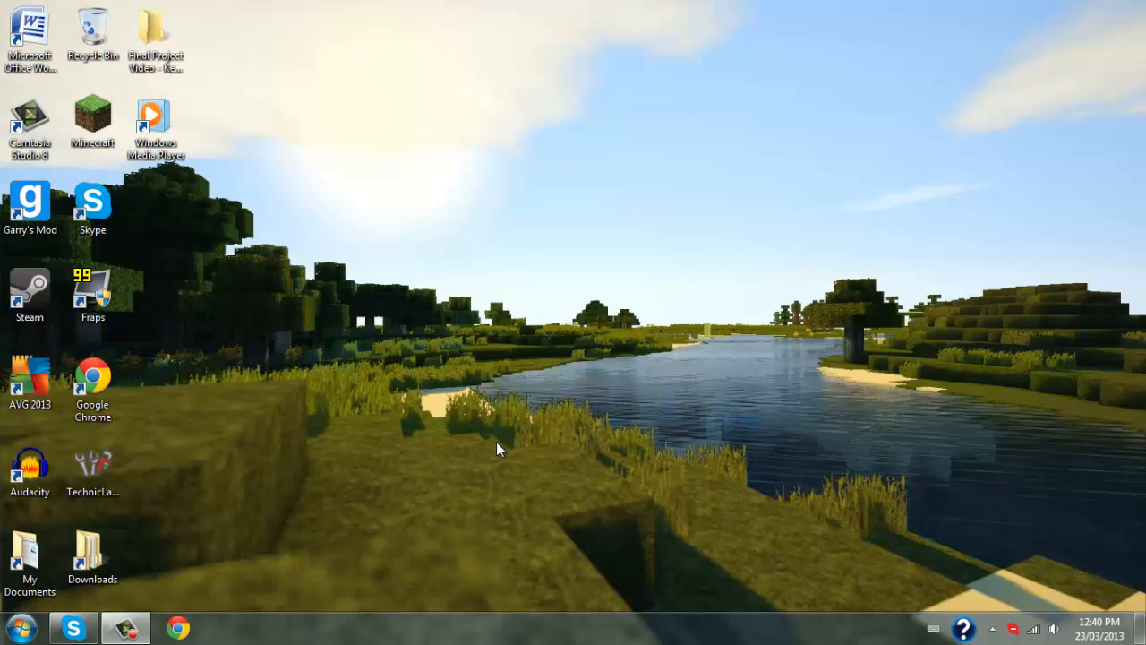
mouse_move(365, 494)
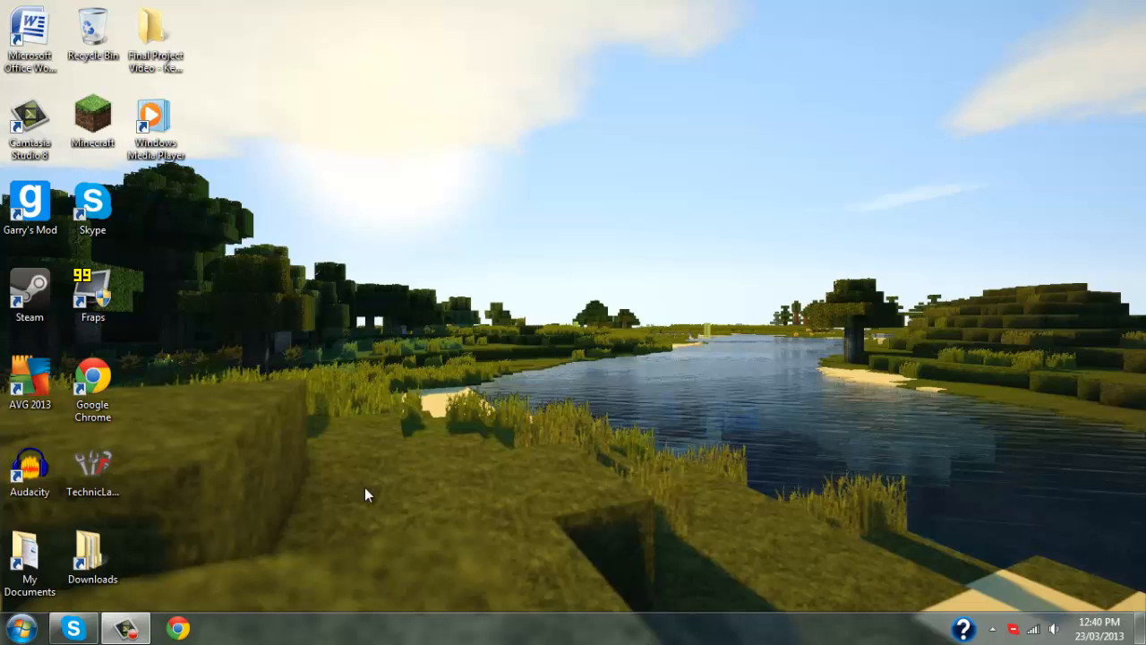
mouse_move(450, 213)
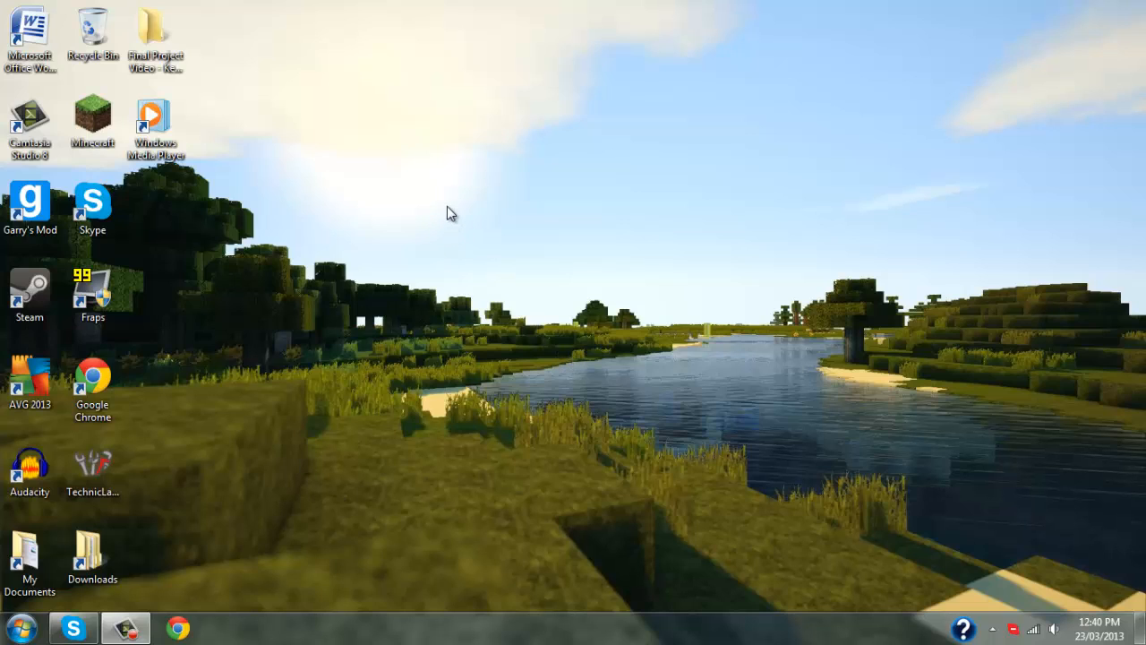
mouse_move(483, 160)
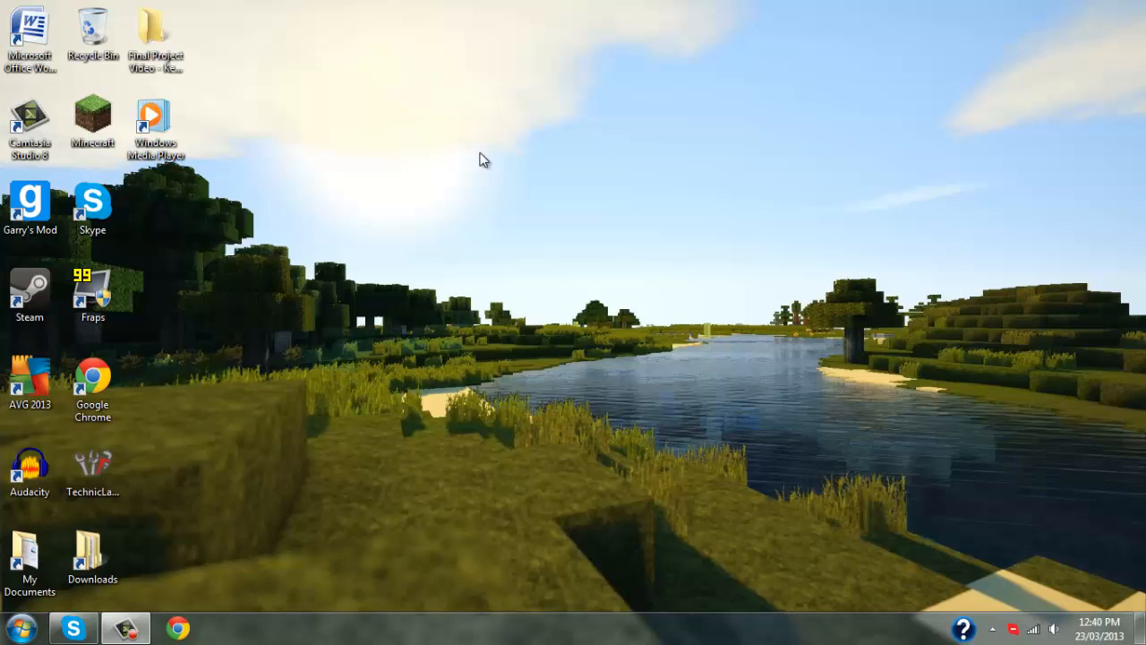
mouse_move(647, 149)
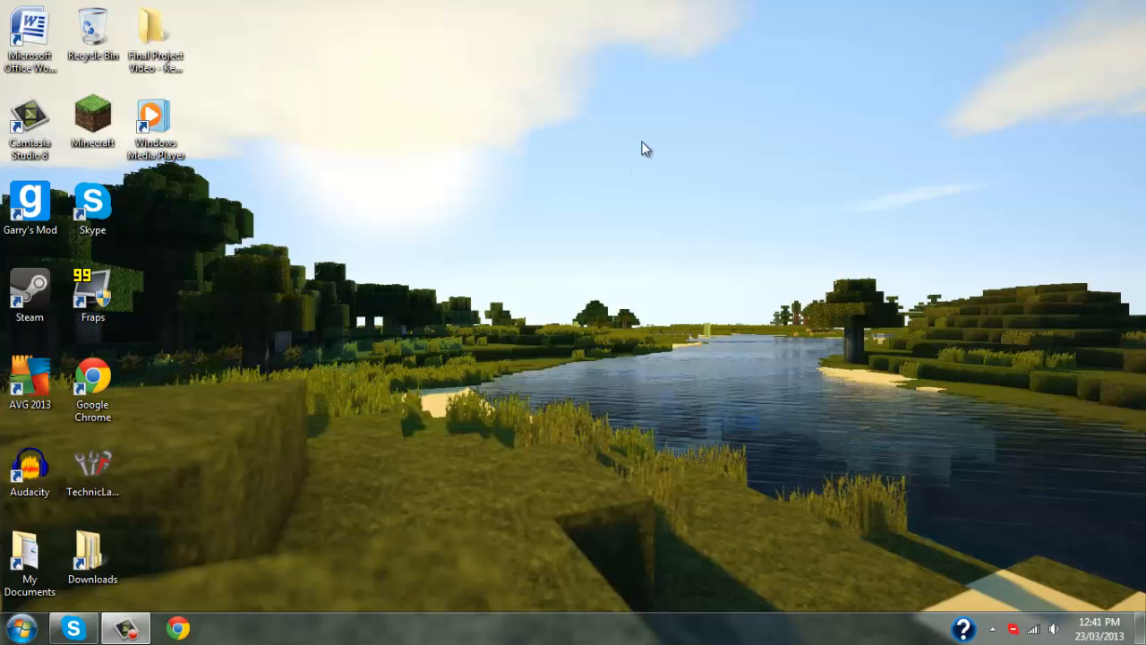
mouse_move(900, 161)
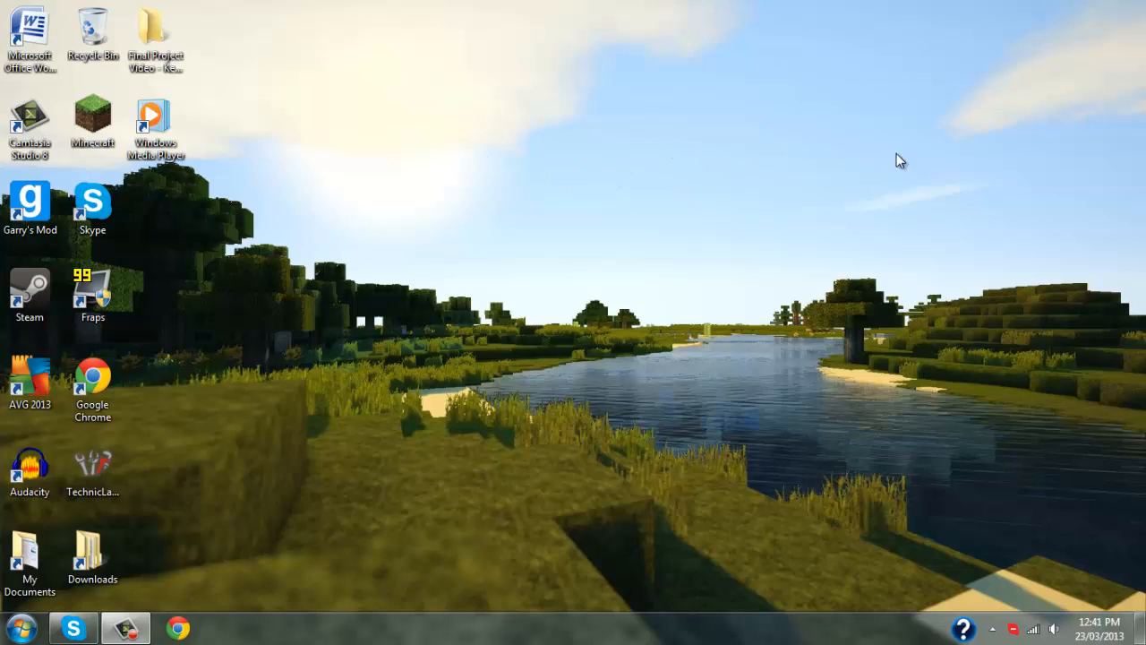
mouse_move(750, 150)
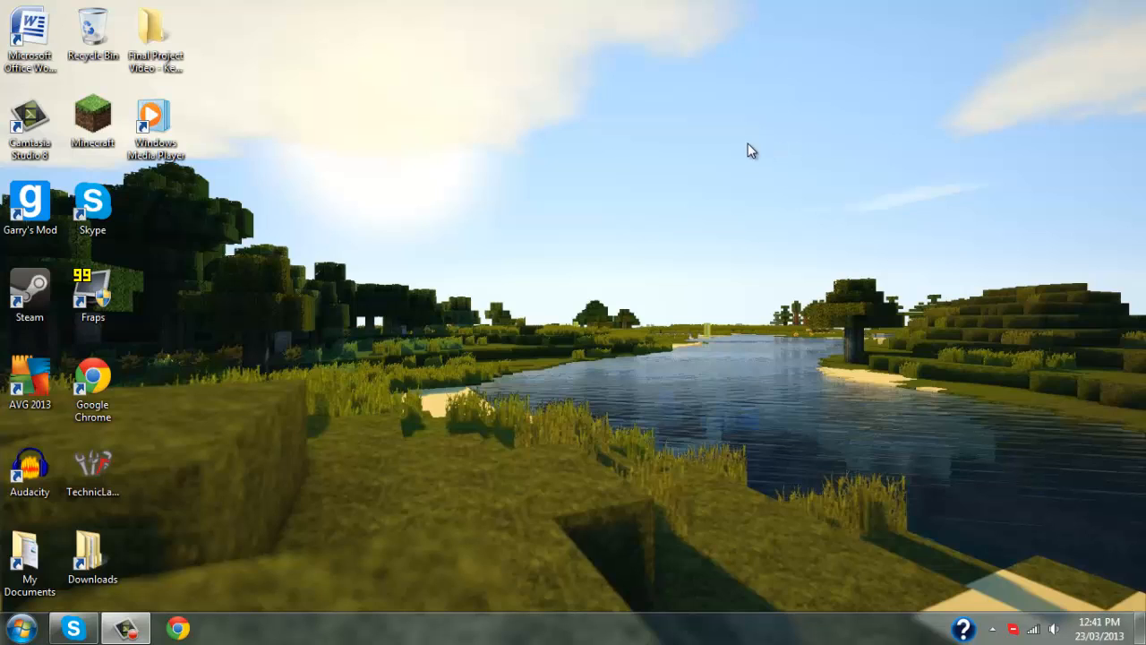
mouse_move(481, 225)
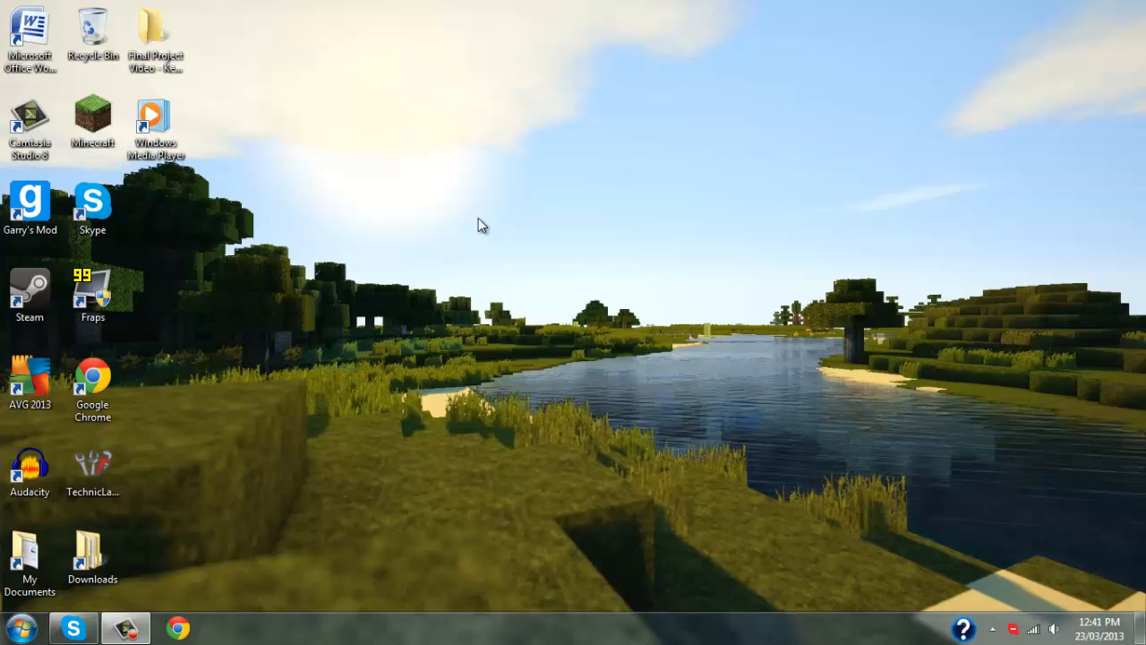
mouse_move(403, 229)
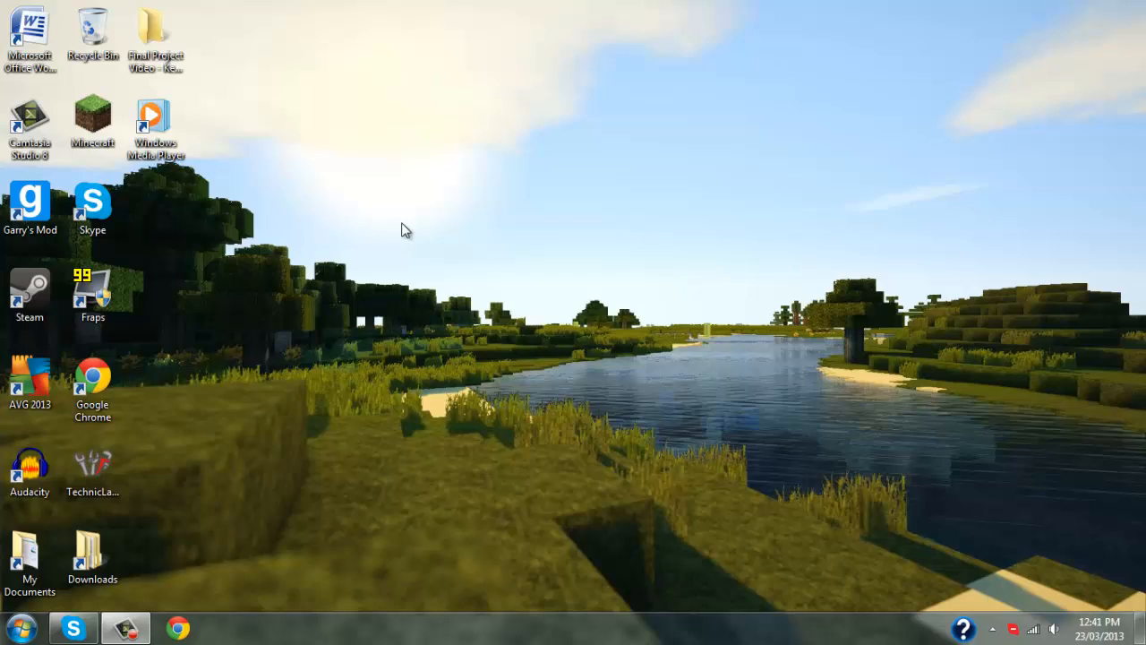
mouse_move(18, 626)
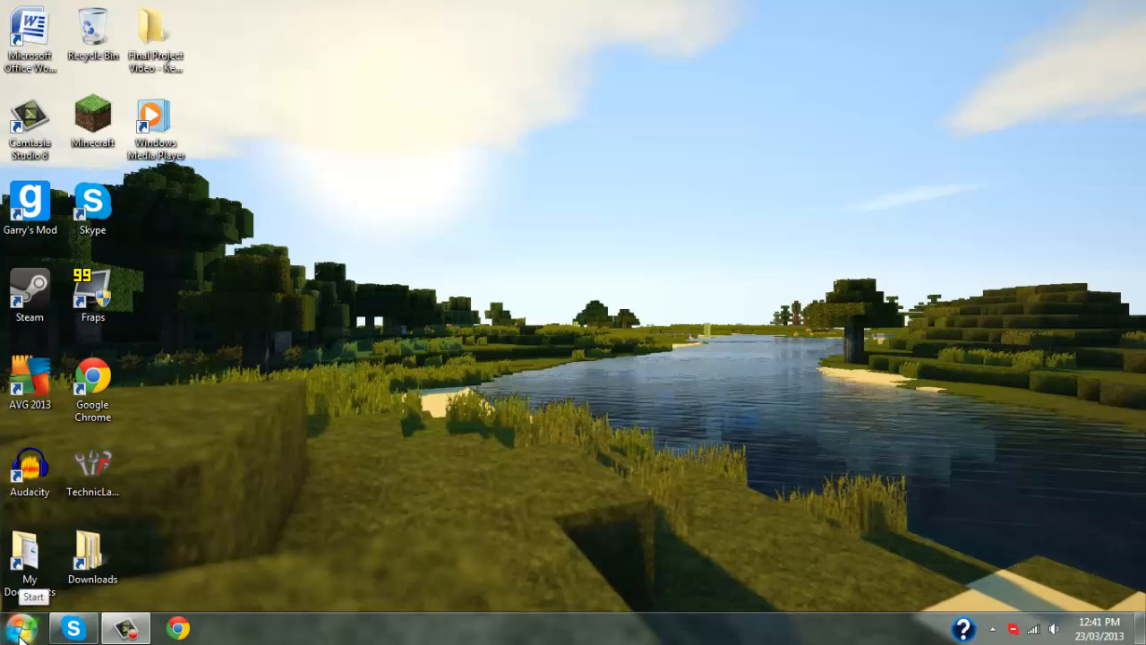
Step: Launch cmd through the Run prompt
left_click(23, 627)
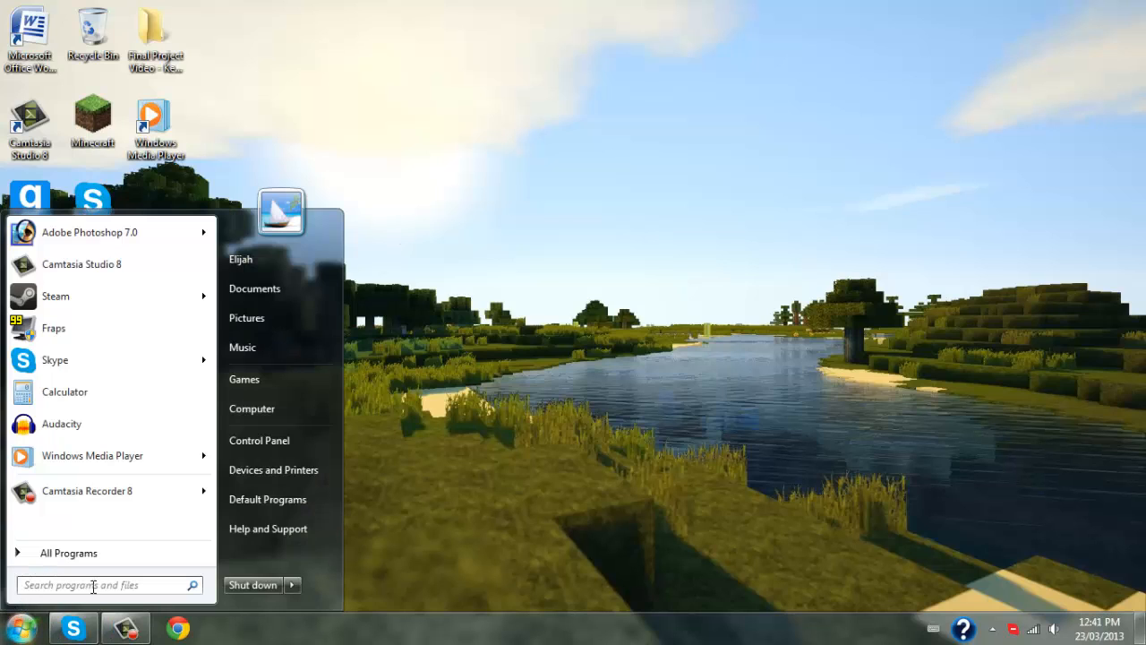
left_click(448, 502)
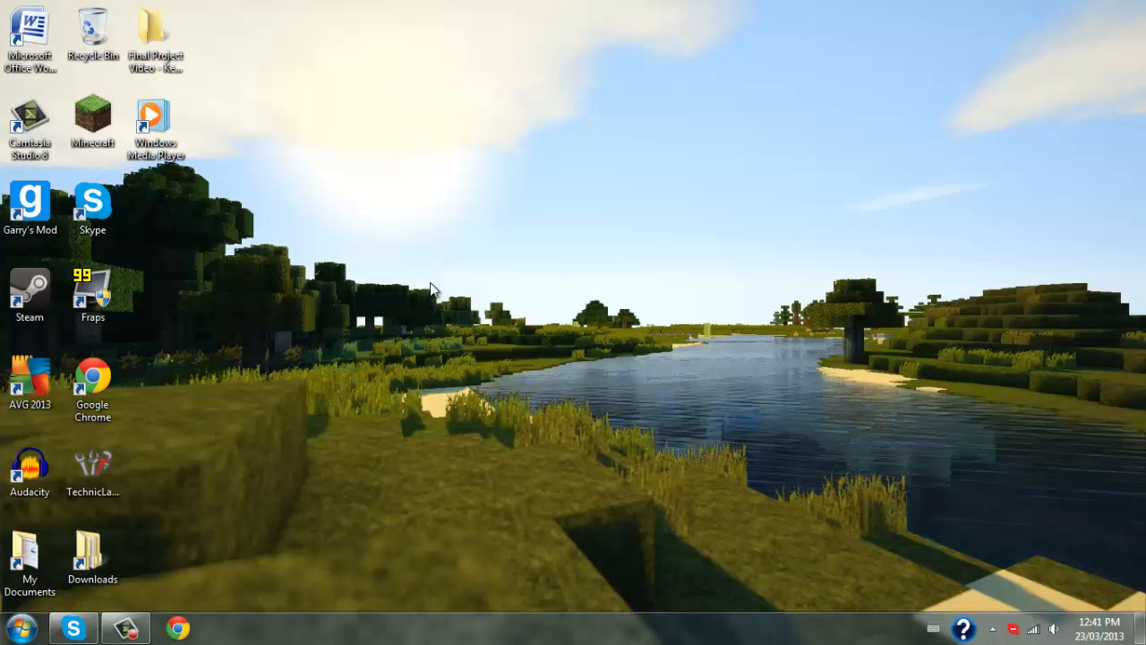
key("Win+r")
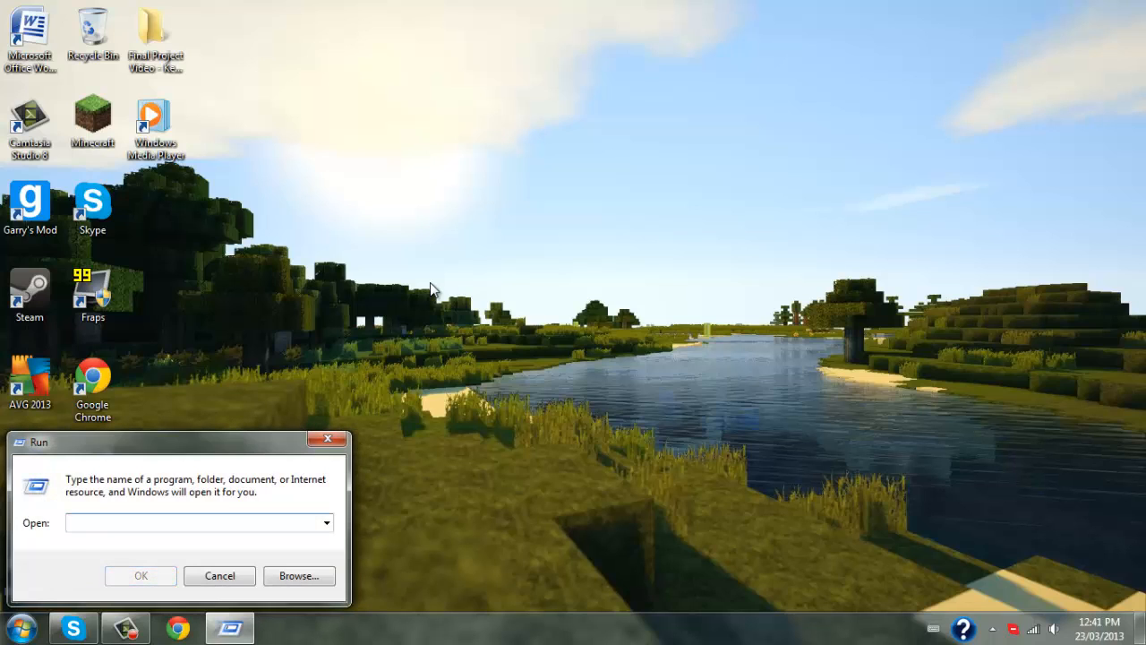
type("cmd")
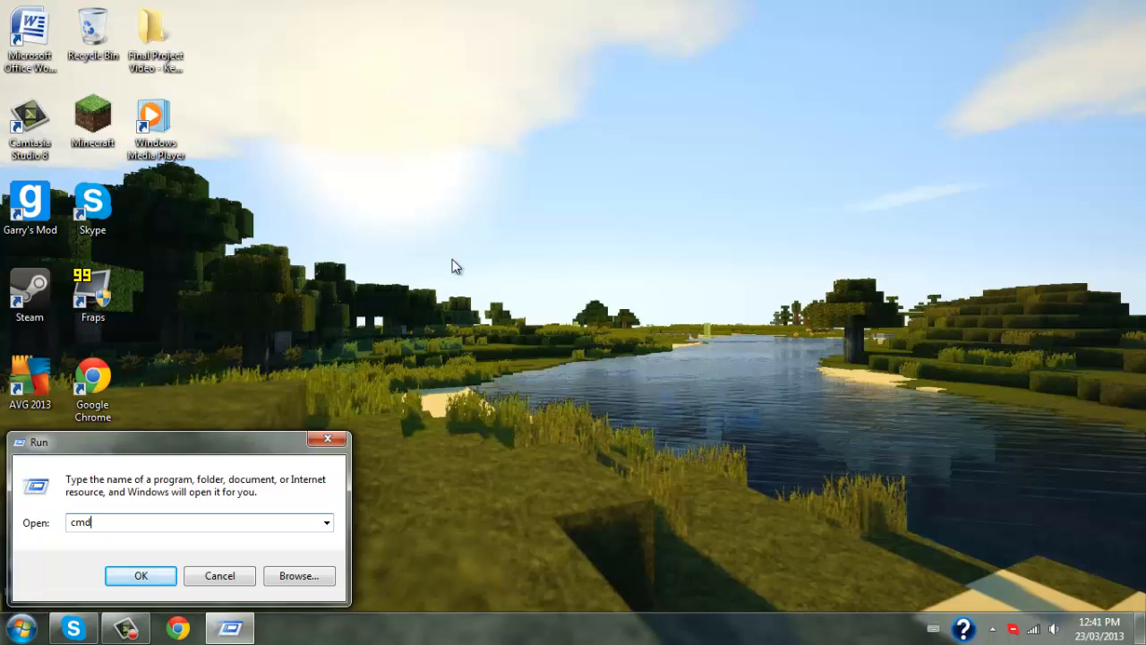
left_click(141, 576)
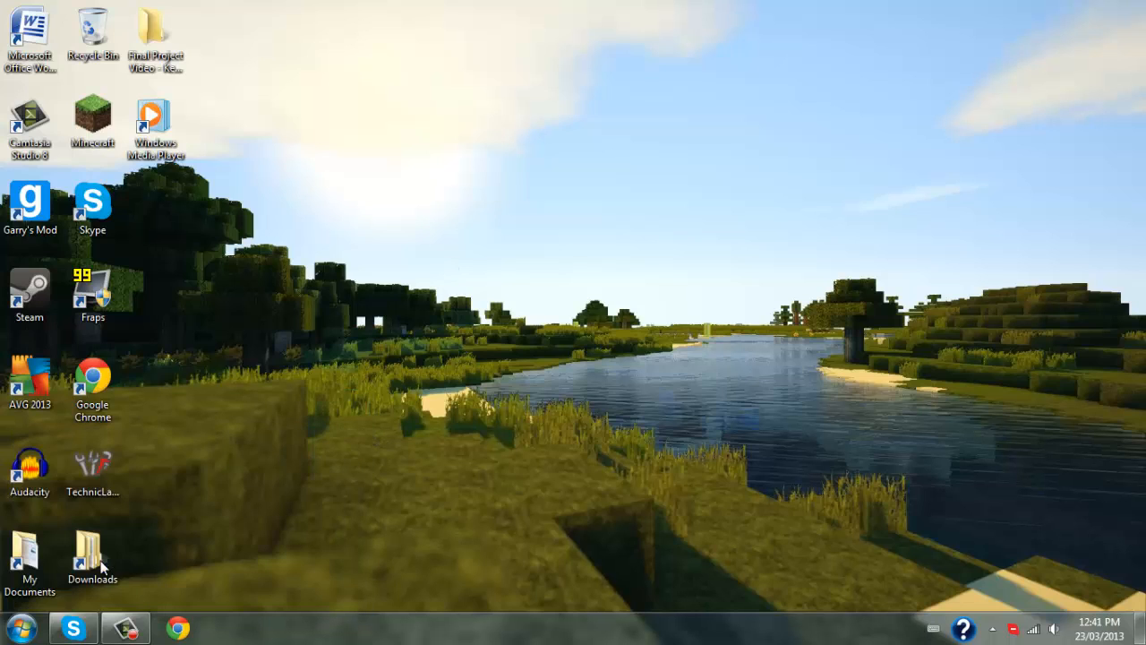
Step: Search the Start menu for cmd and run it as administrator
left_click(22, 626)
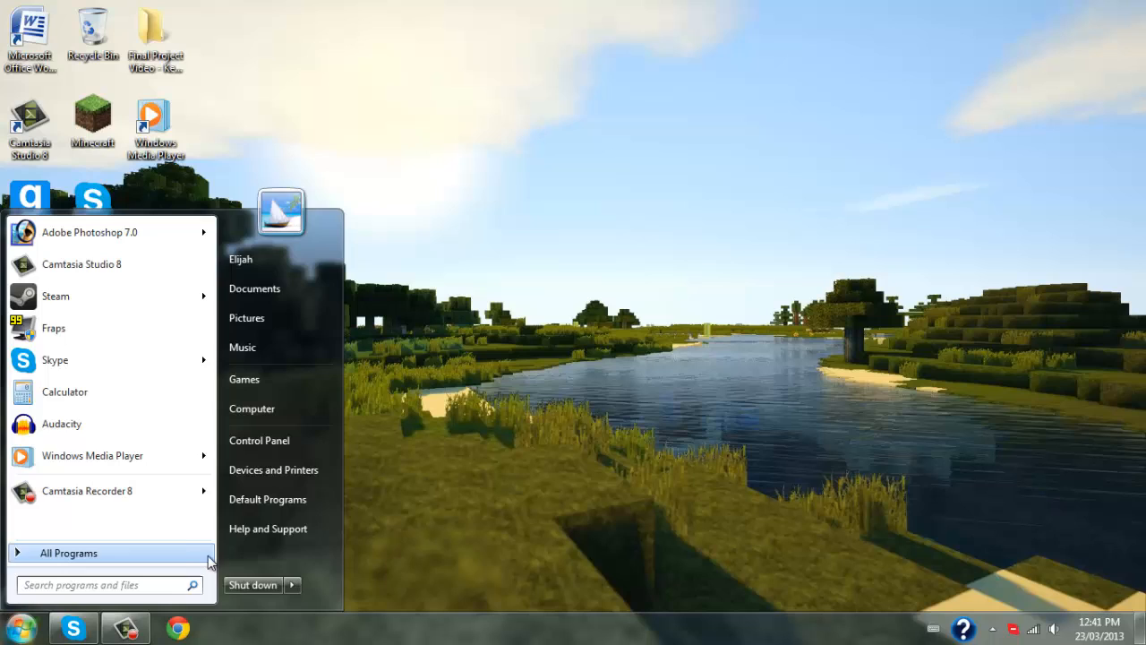
type("cmd")
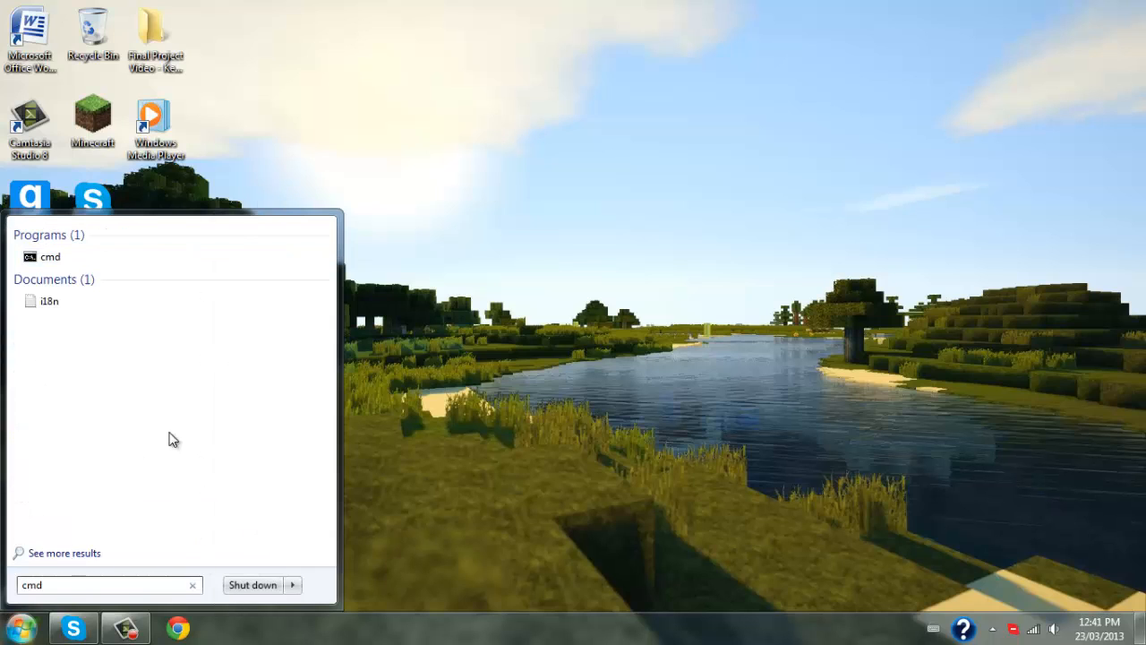
right_click(51, 256)
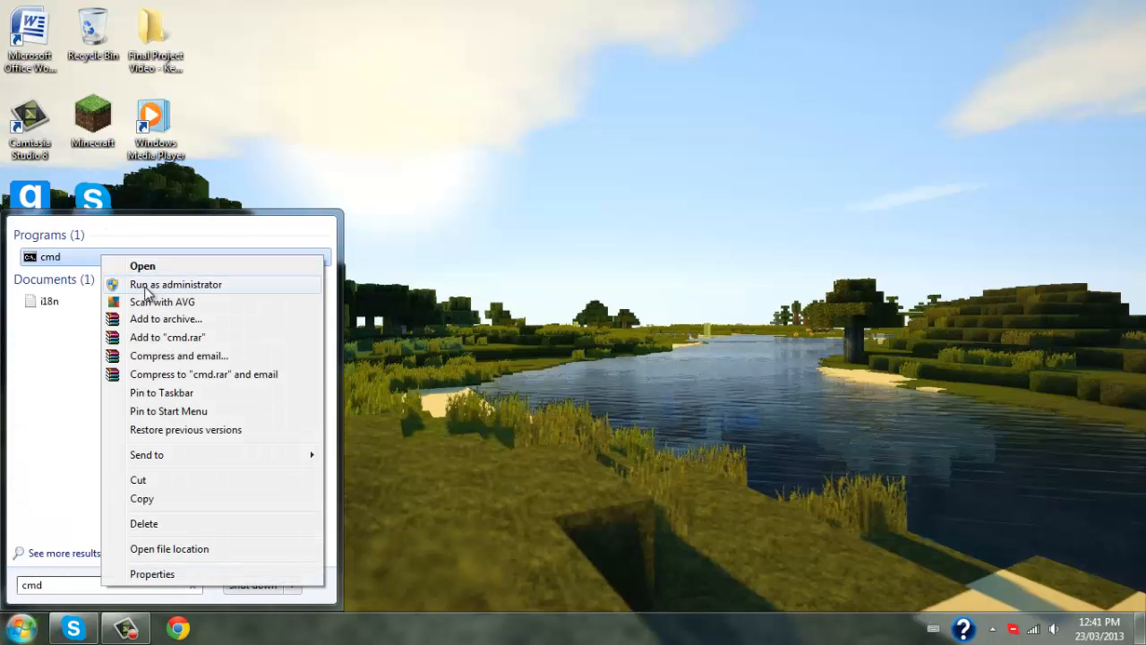
mouse_move(182, 291)
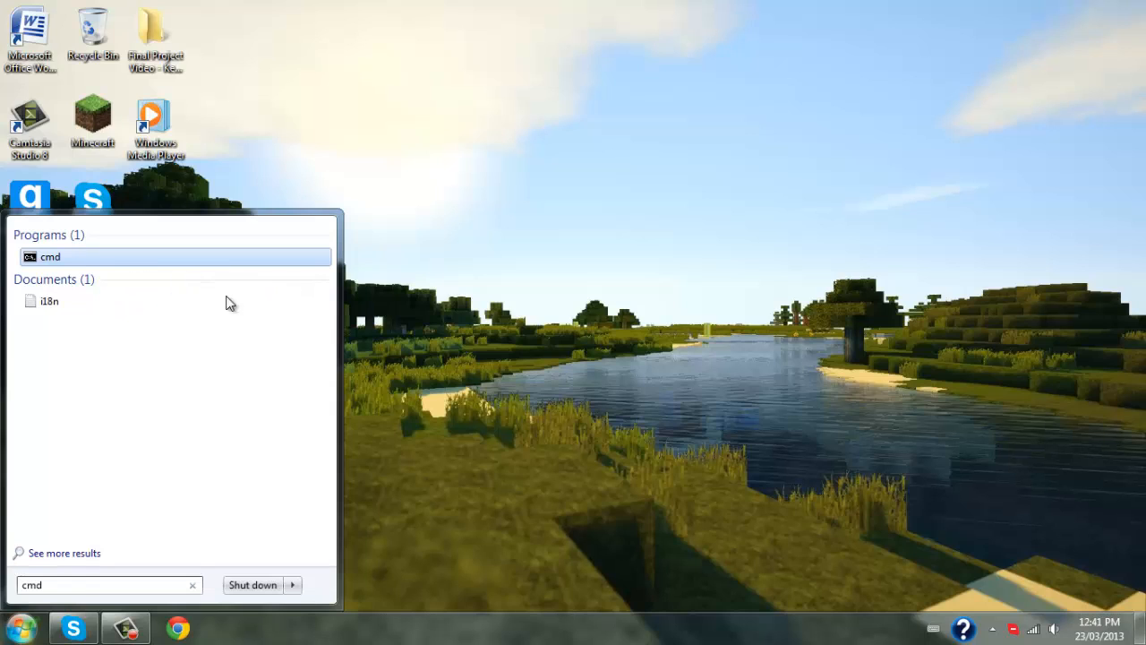
mouse_move(263, 249)
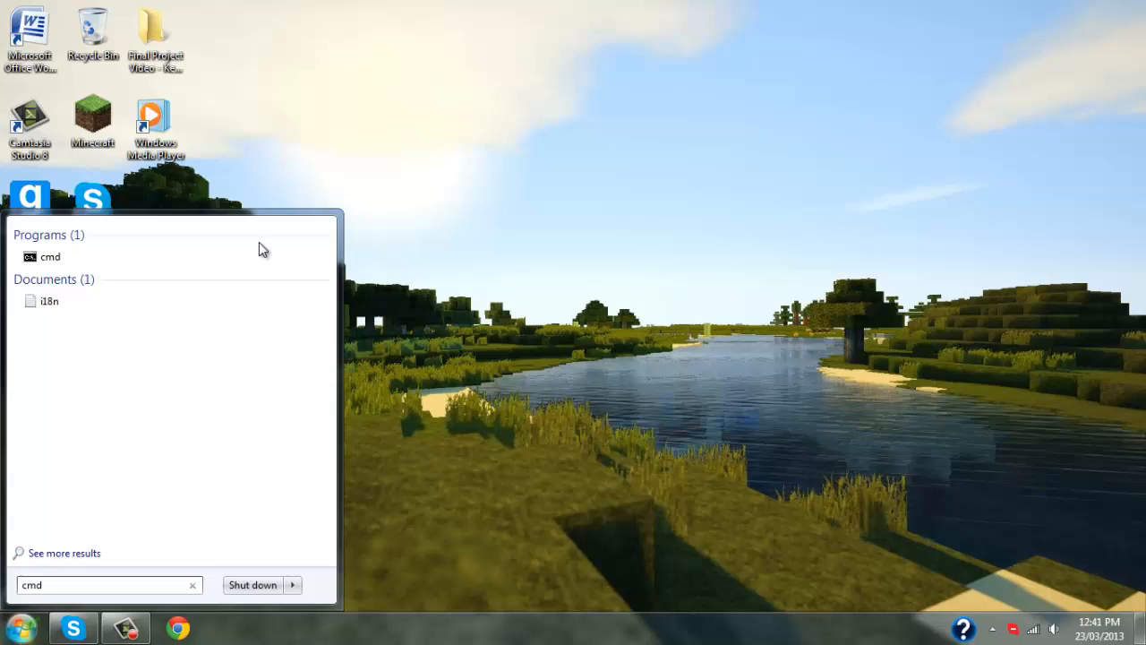
left_click(51, 257)
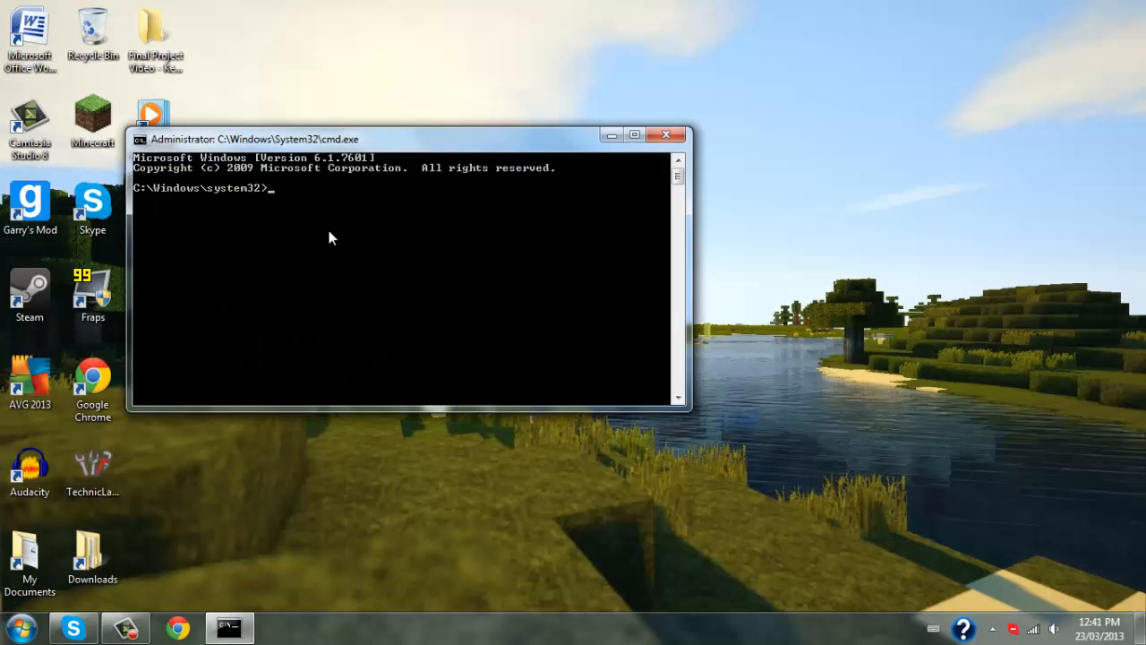
mouse_move(323, 215)
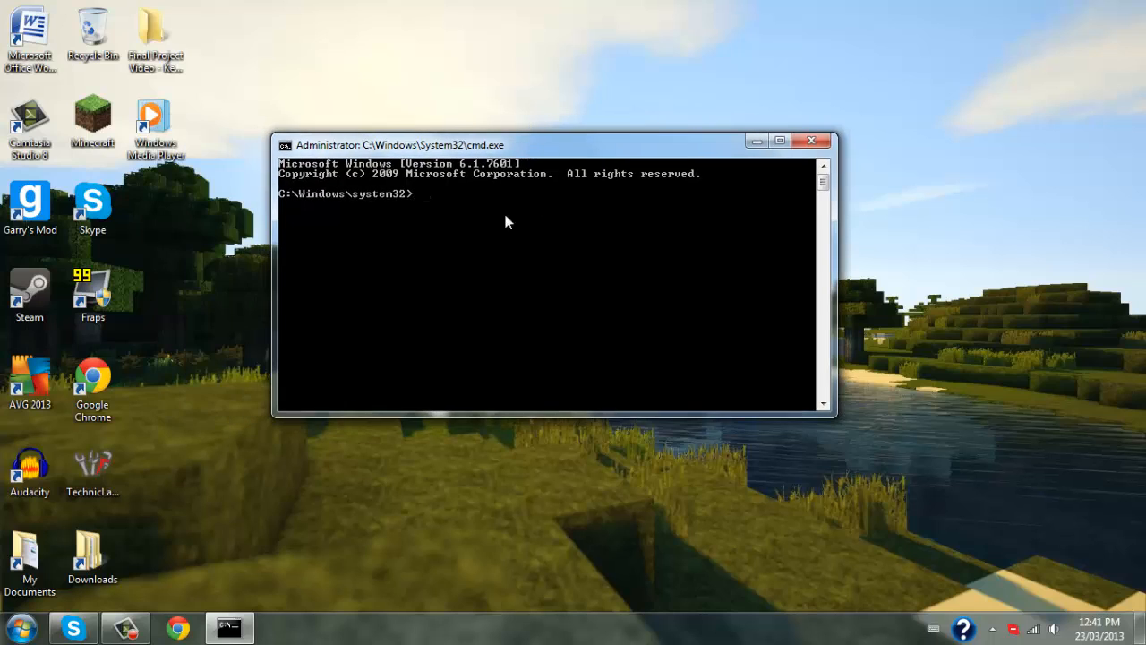
mouse_move(859, 176)
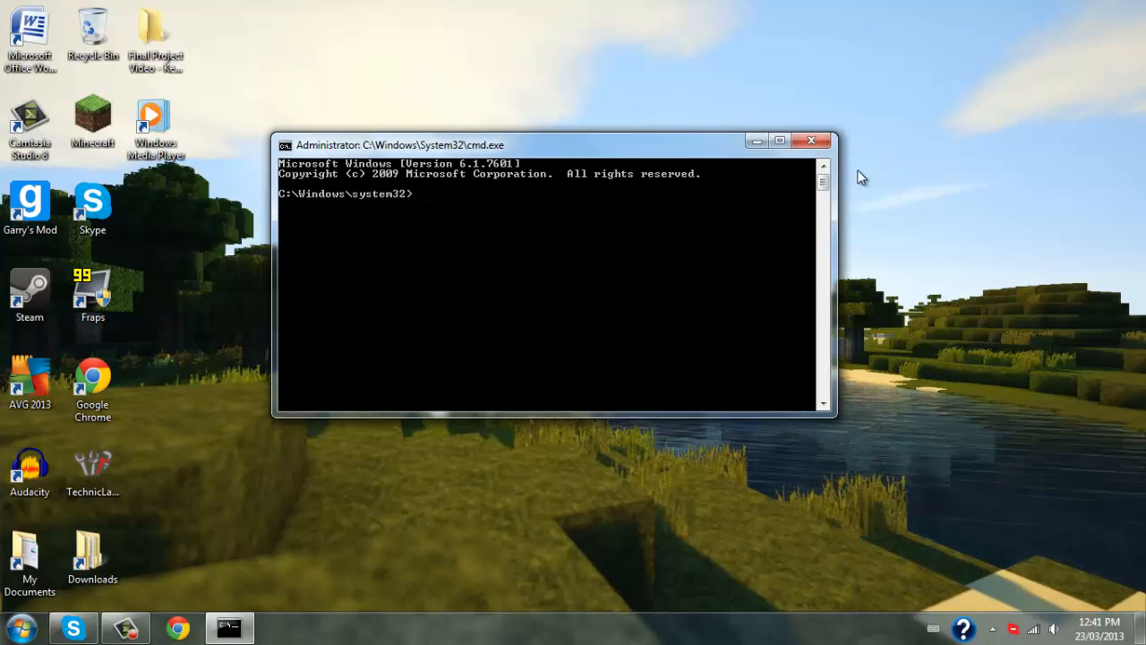
mouse_move(740, 191)
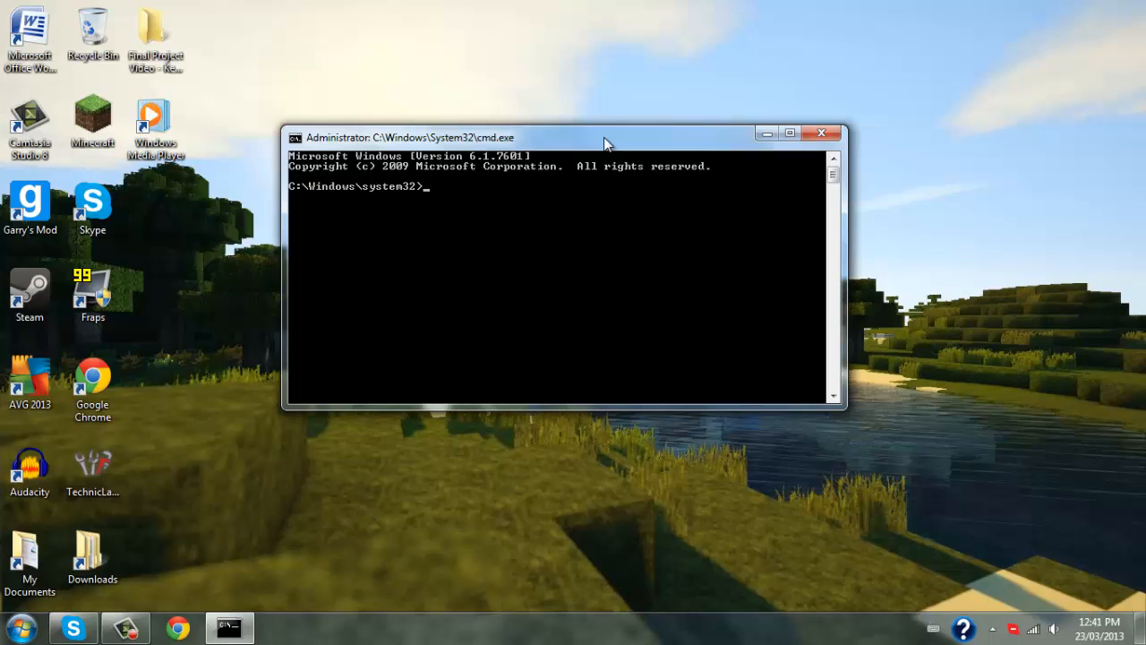
Step: Enter the ipconfig command at the Command Prompt
type("ipco")
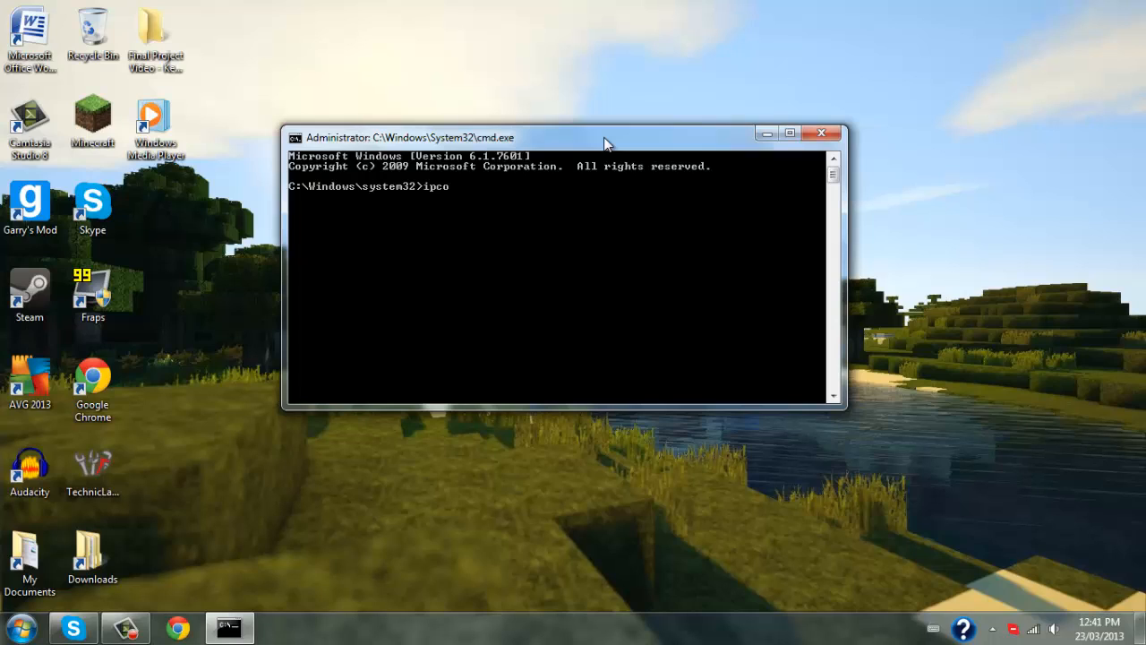
type("nfig")
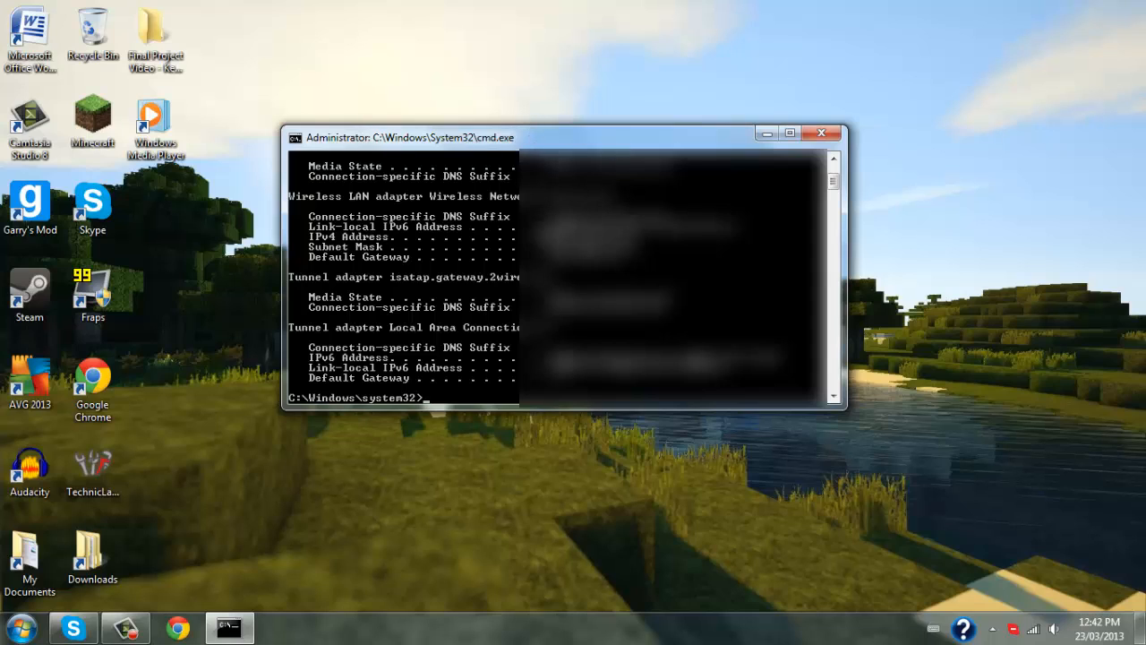
mouse_move(506, 323)
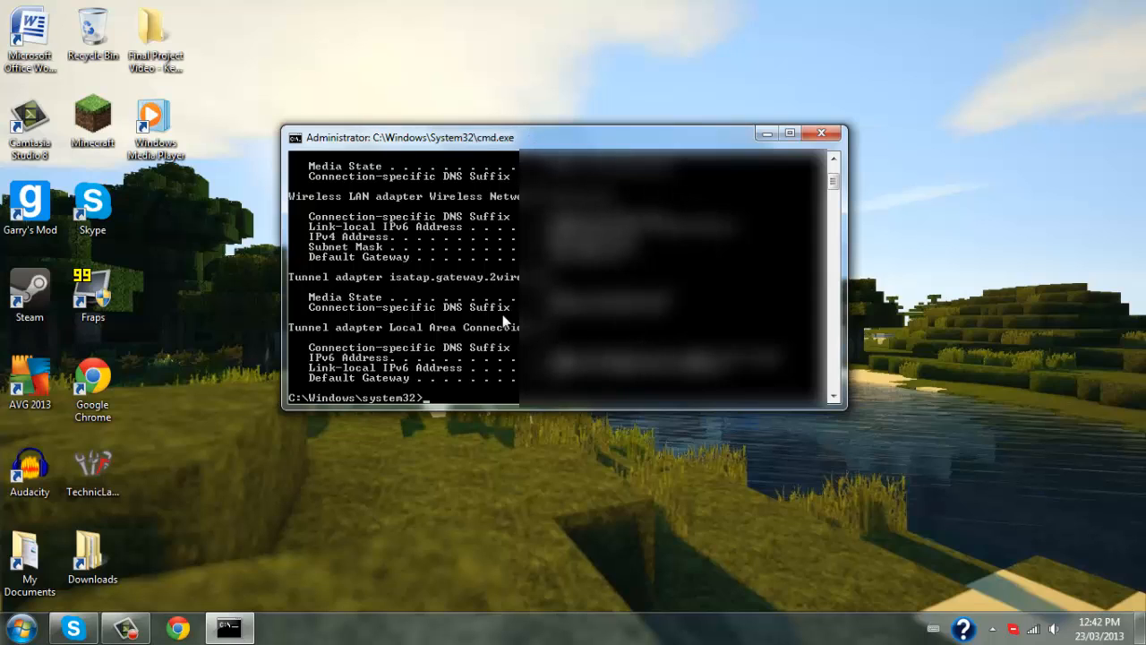
mouse_move(378, 251)
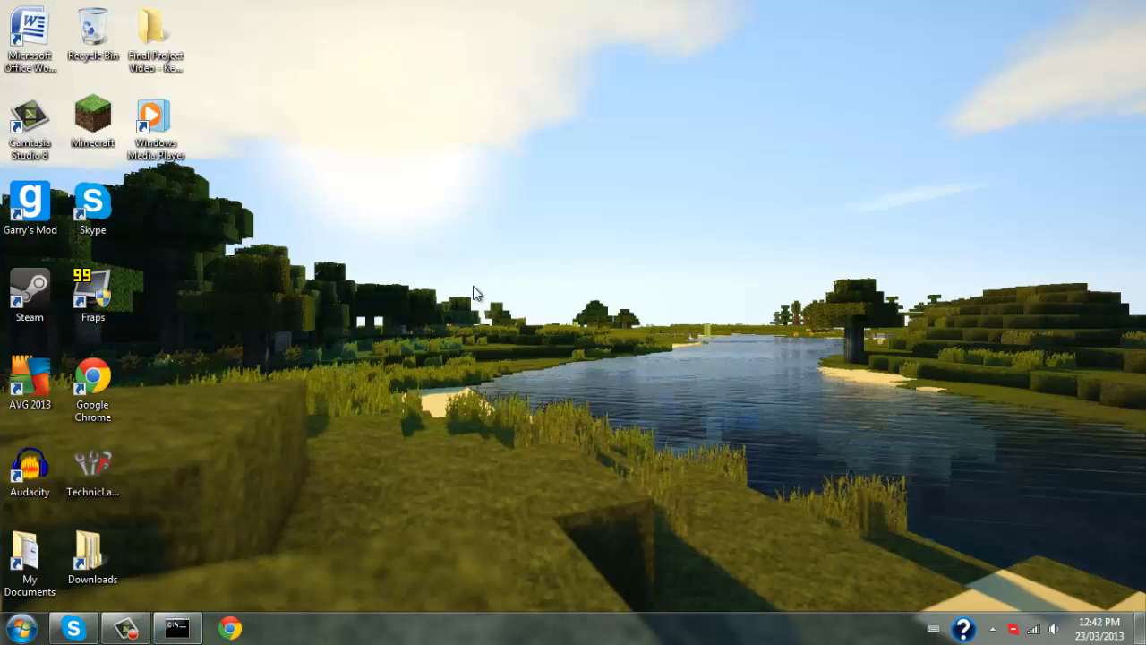
mouse_move(501, 324)
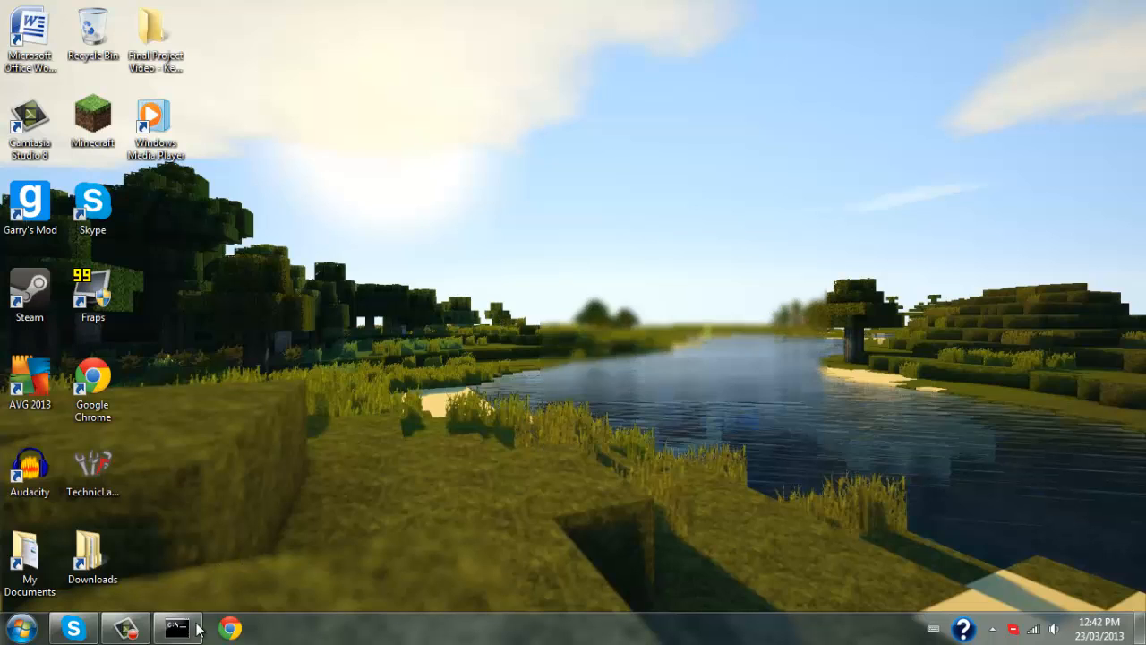
left_click(177, 626)
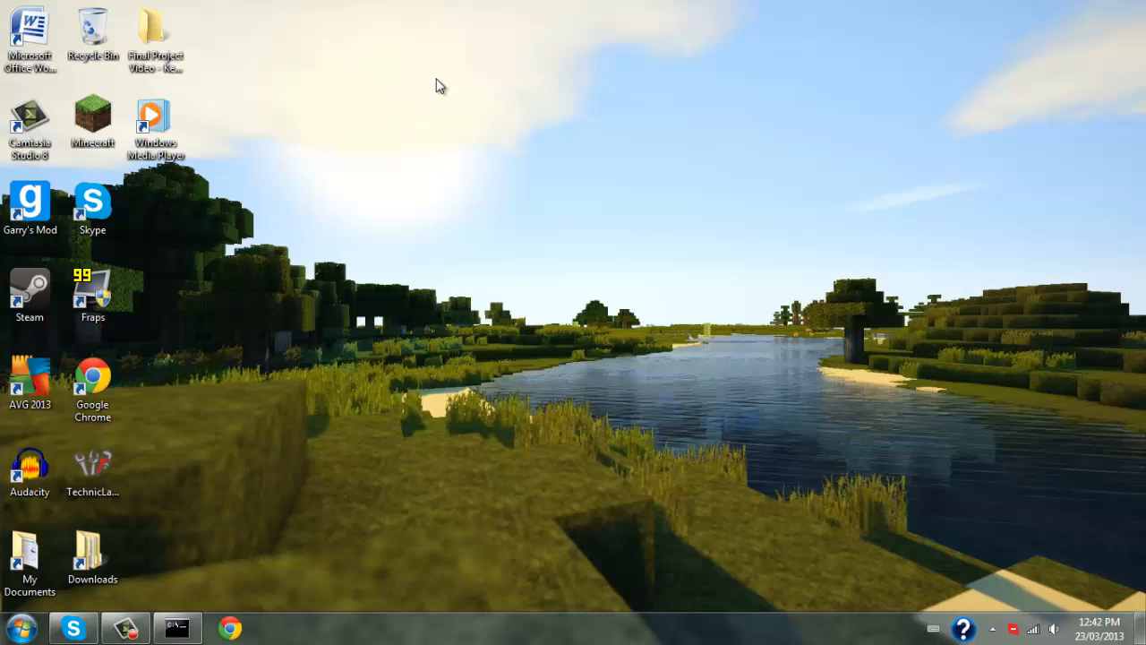
mouse_move(531, 134)
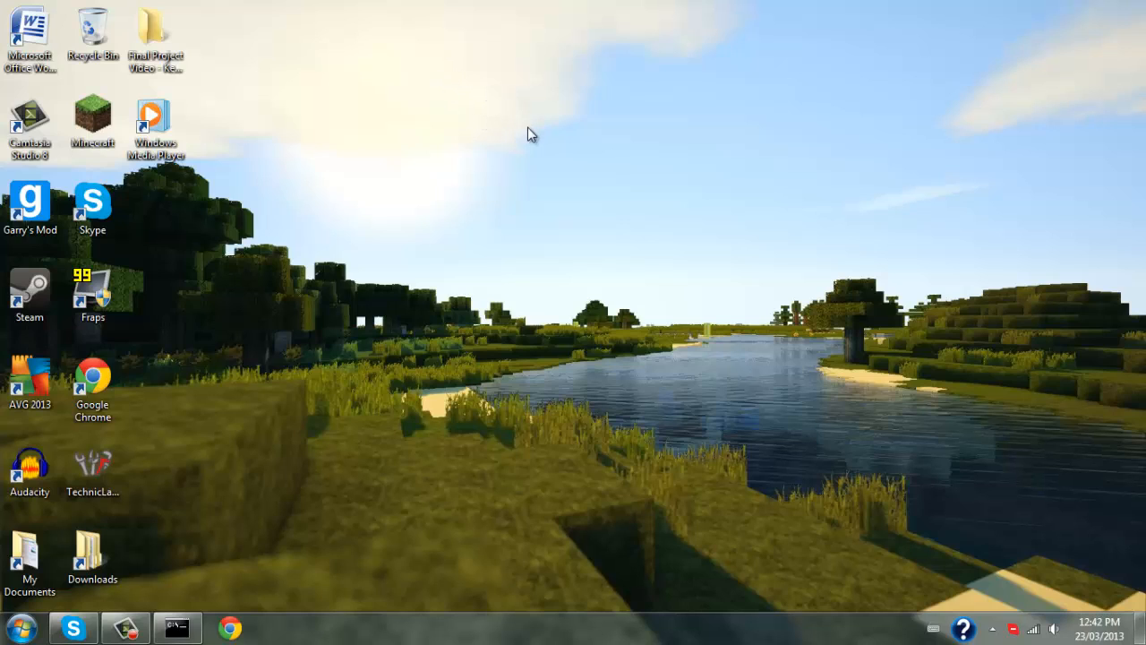
mouse_move(611, 127)
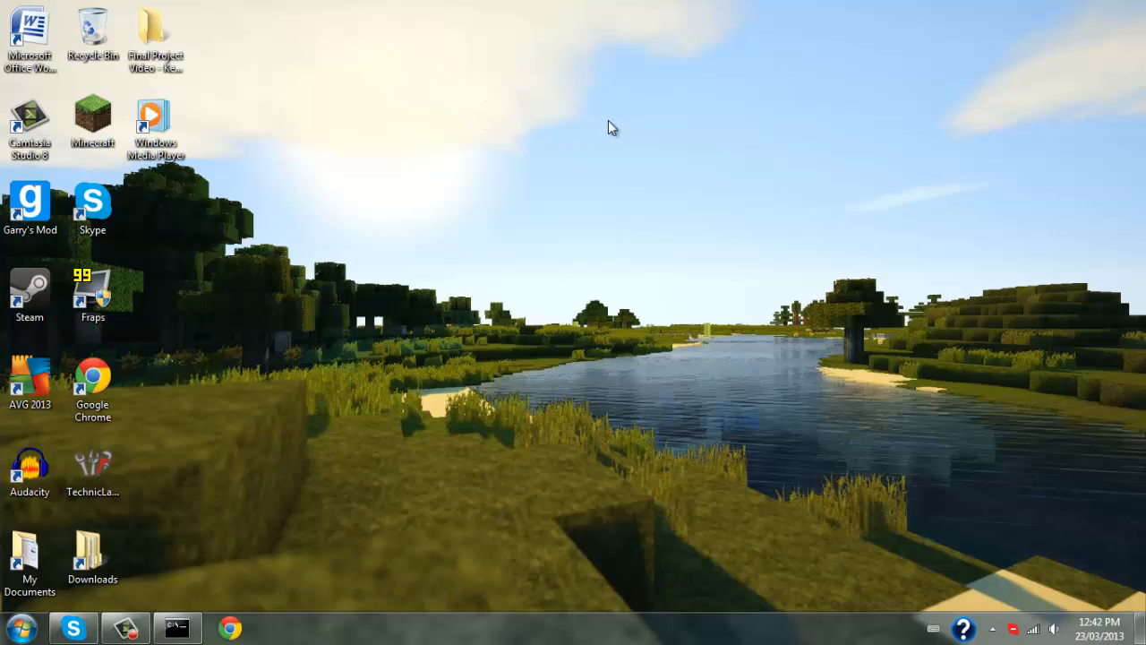
mouse_move(519, 116)
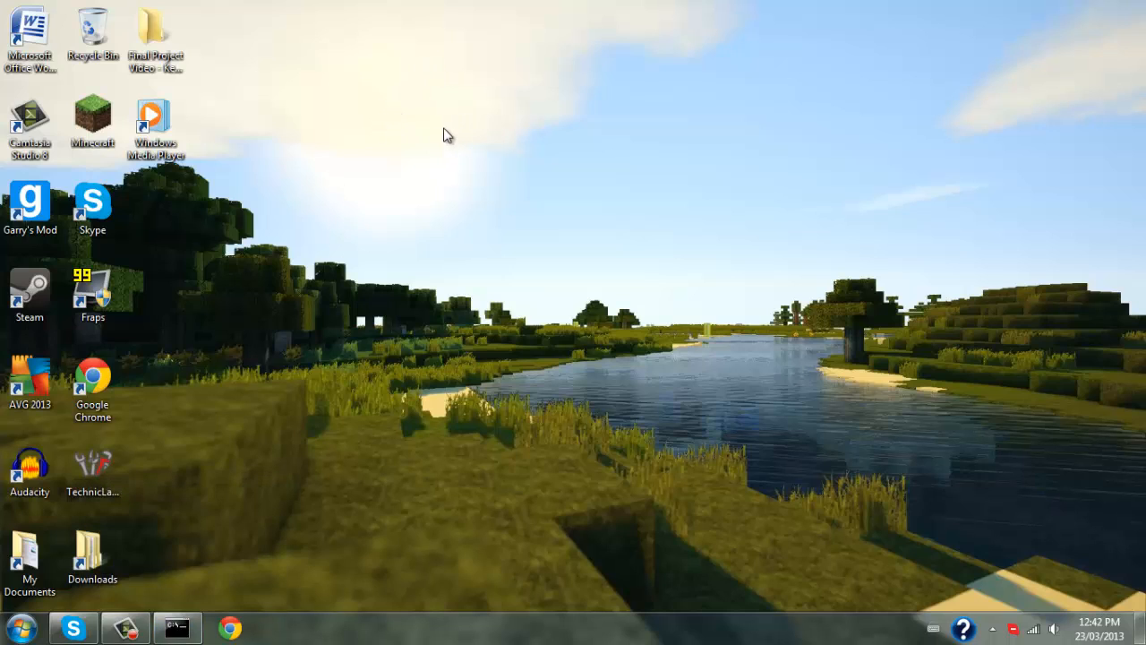
mouse_move(439, 127)
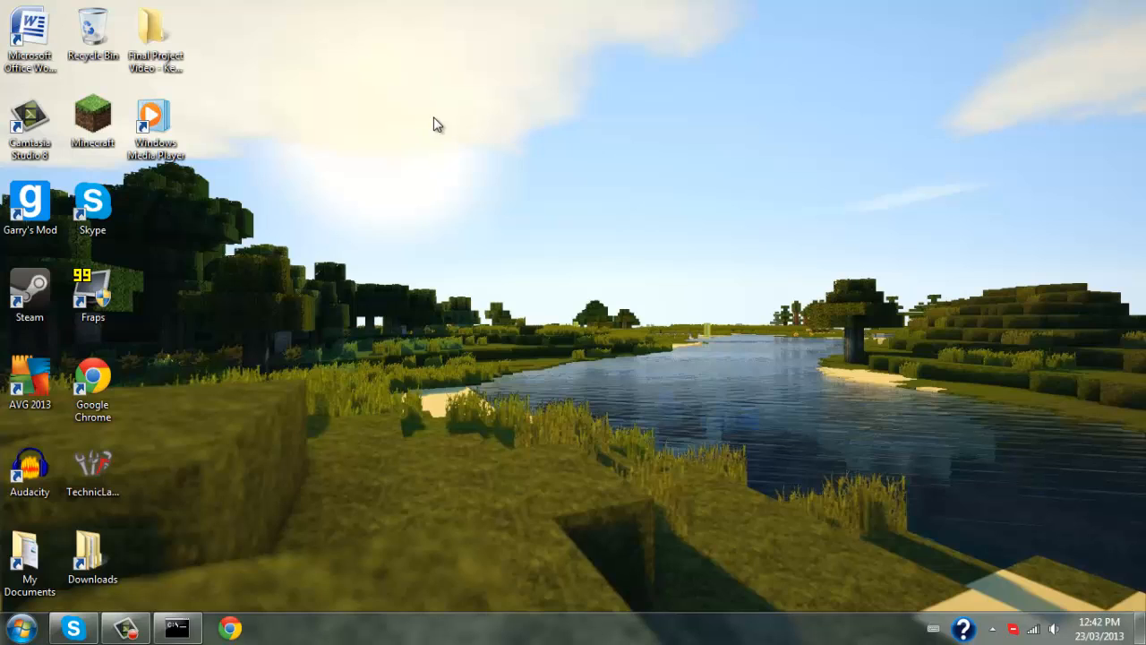
mouse_move(577, 130)
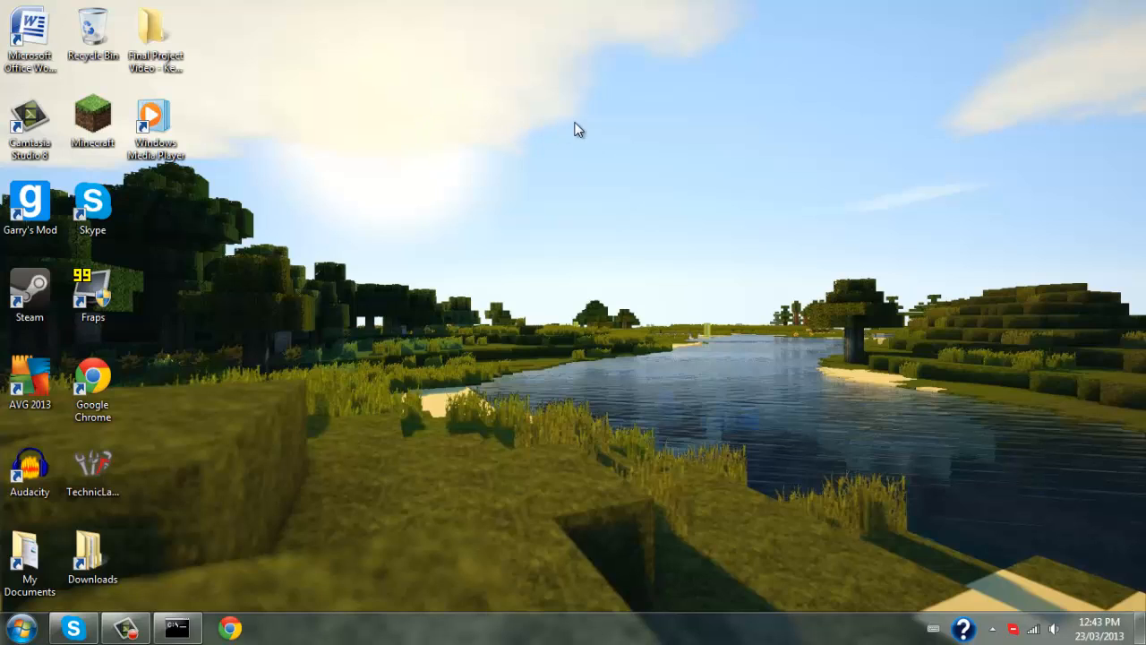
mouse_move(552, 158)
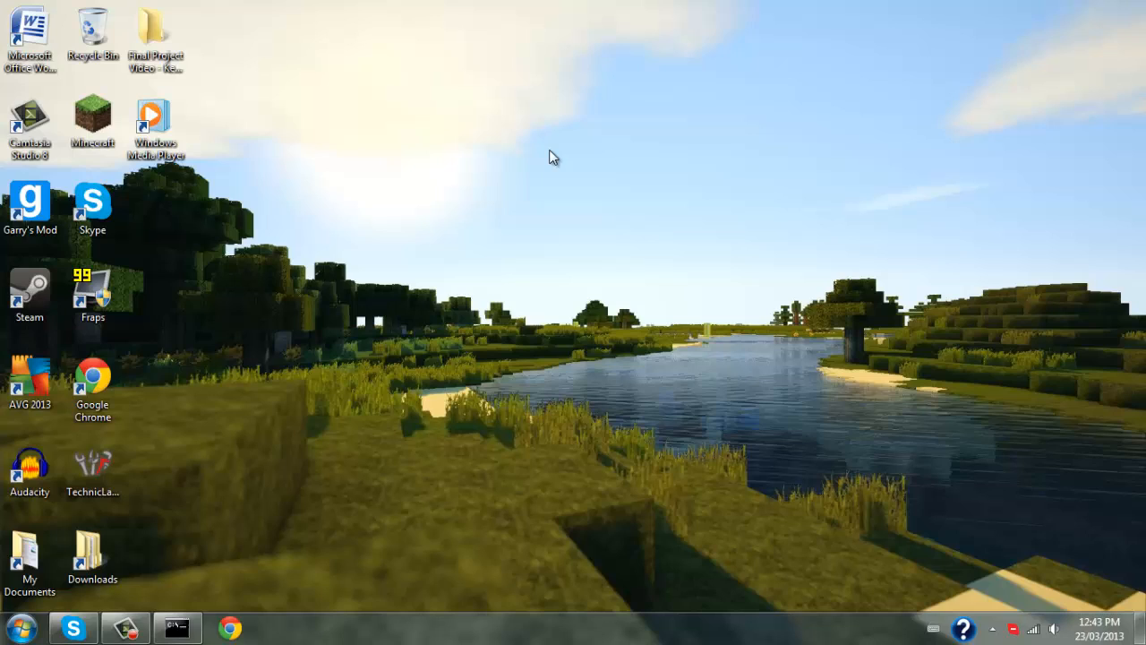
mouse_move(553, 138)
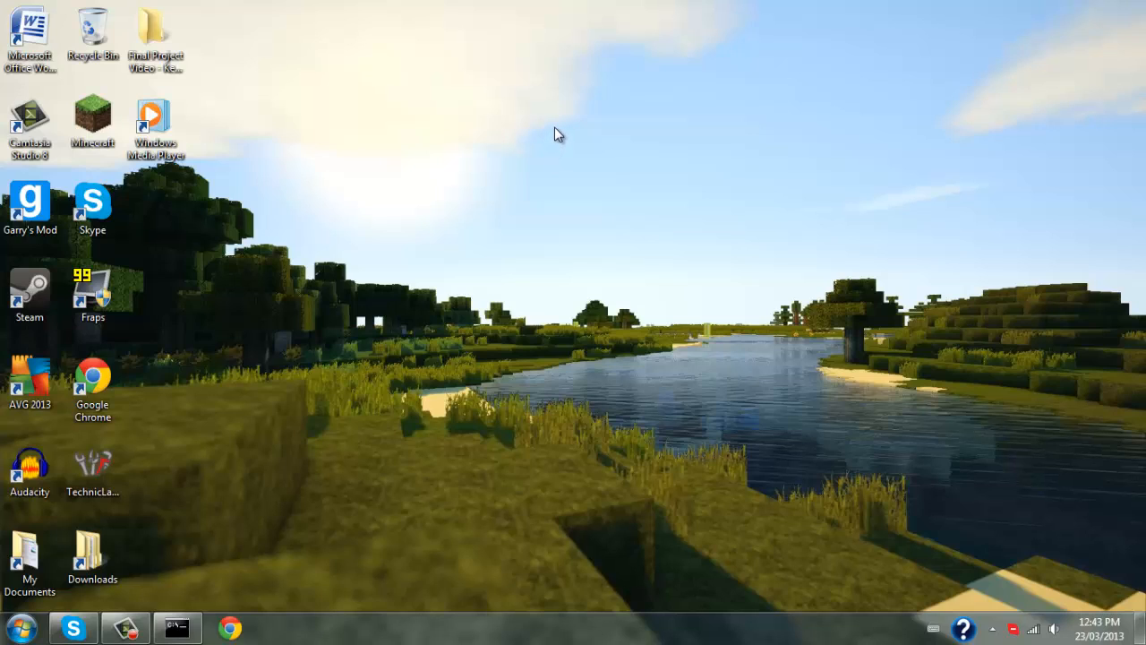
mouse_move(517, 143)
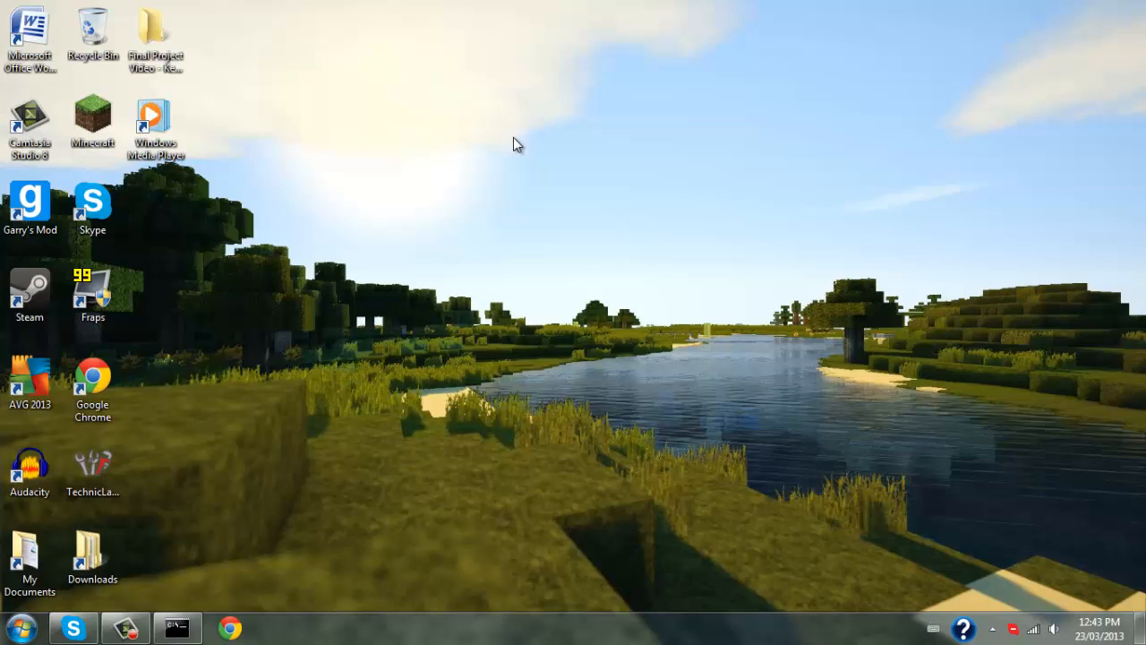
mouse_move(531, 130)
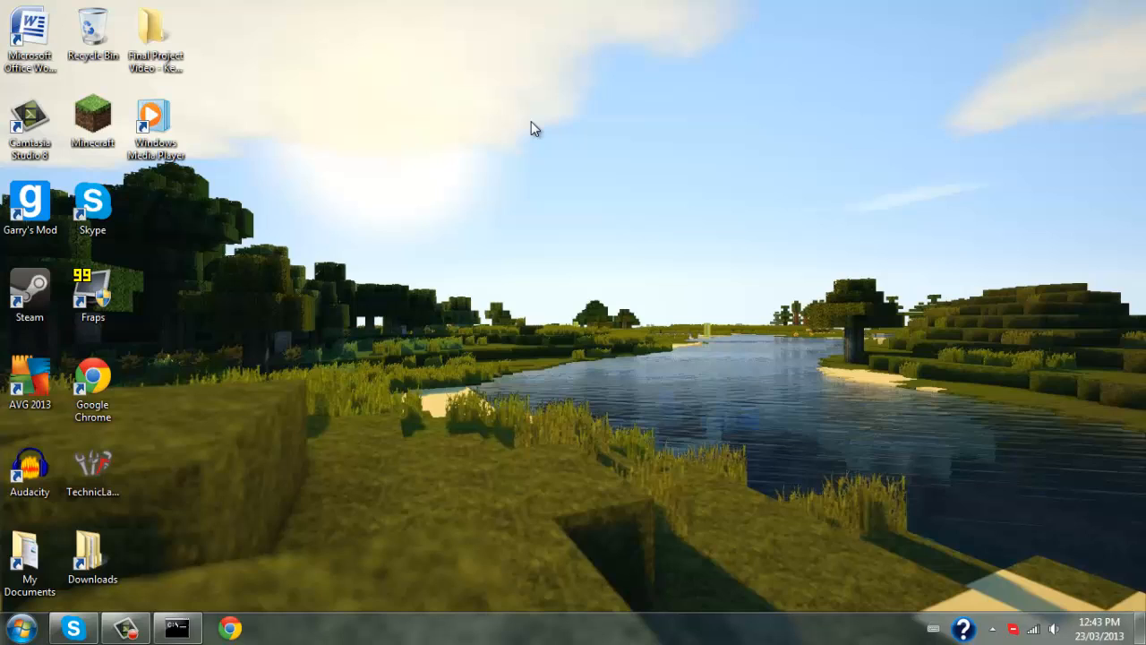
mouse_move(499, 207)
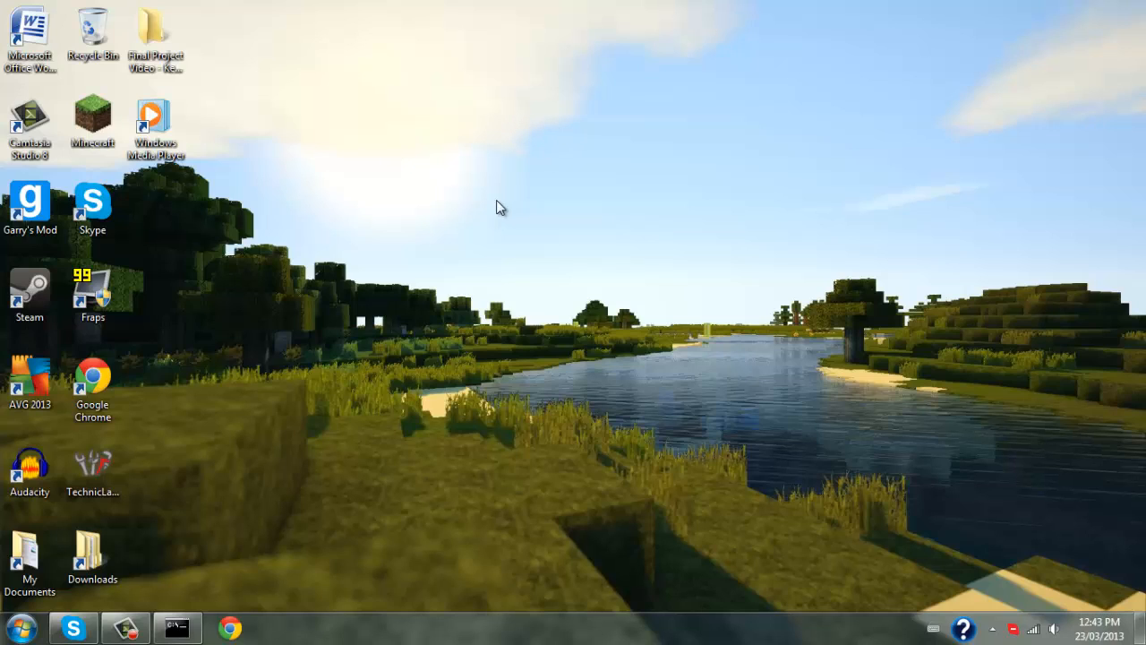
mouse_move(542, 212)
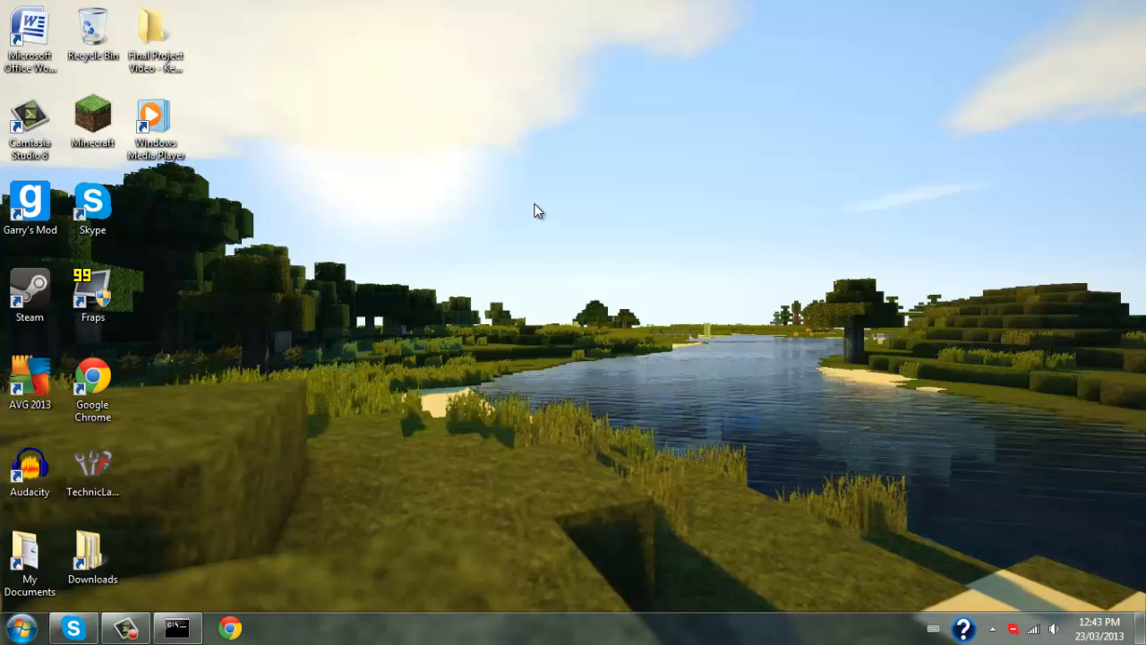
mouse_move(349, 56)
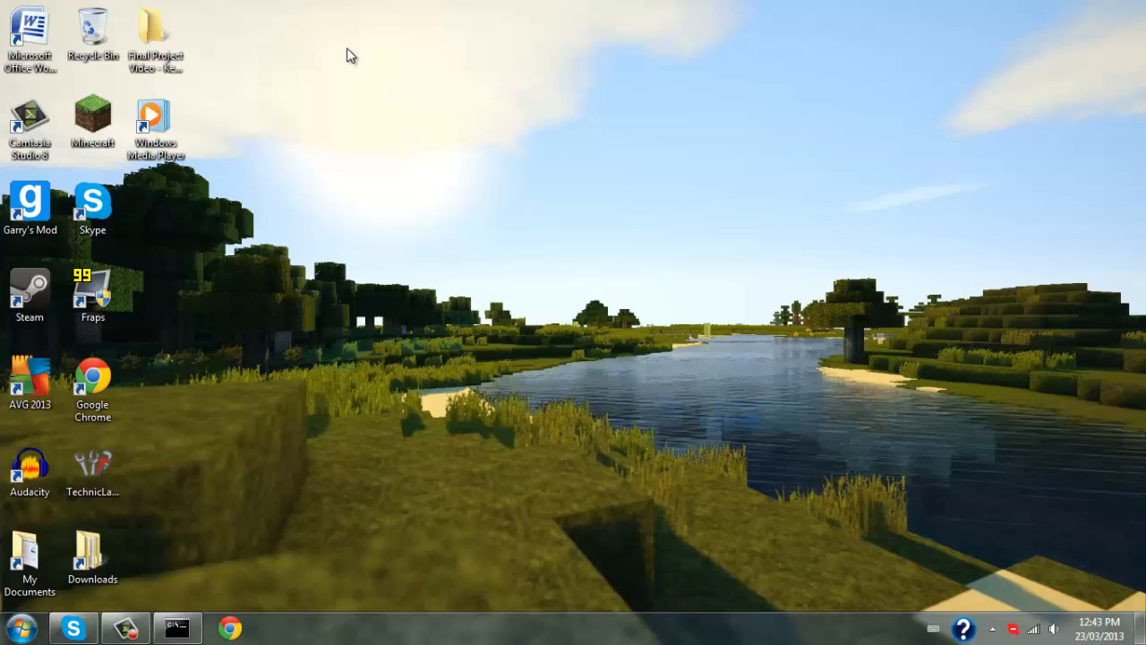
mouse_move(367, 93)
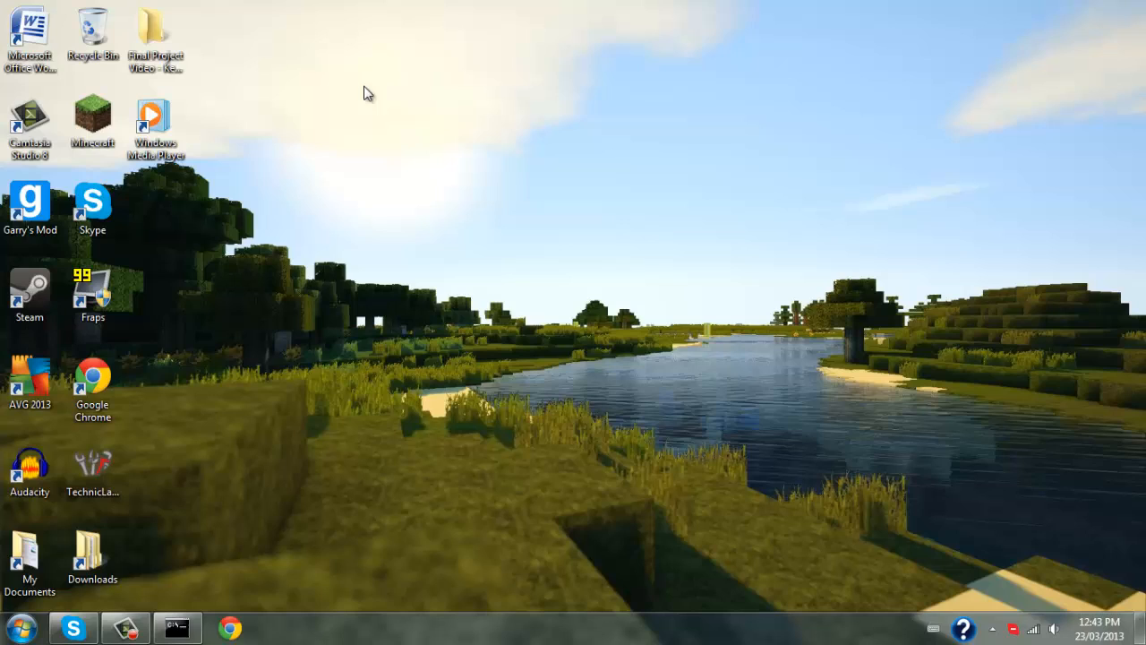
mouse_move(359, 79)
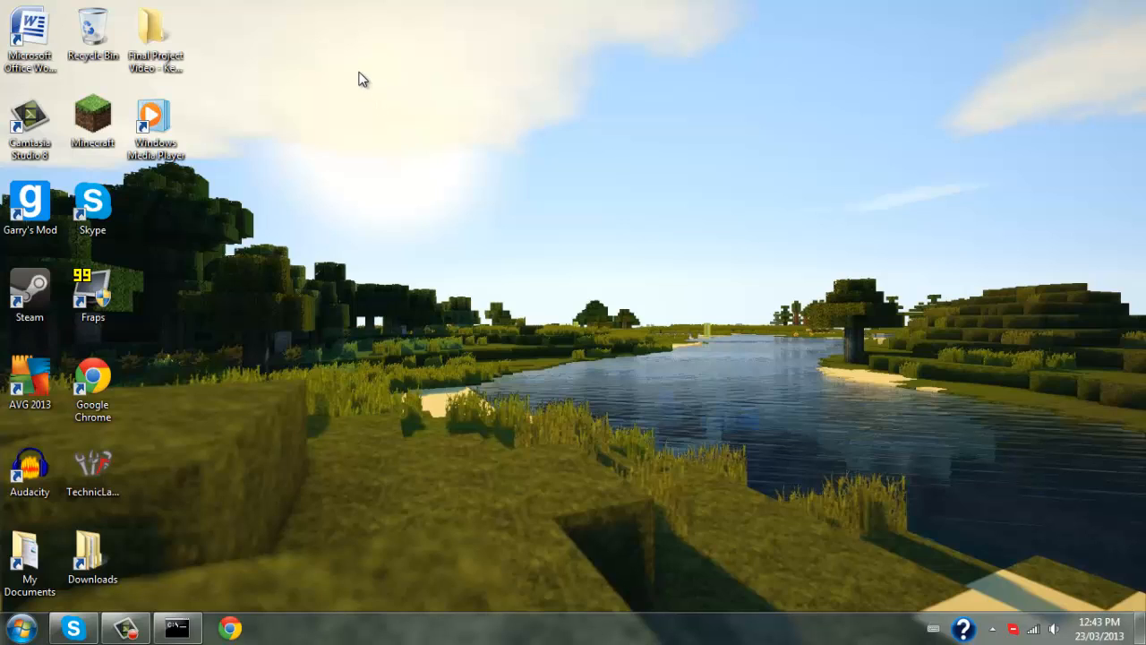
mouse_move(377, 94)
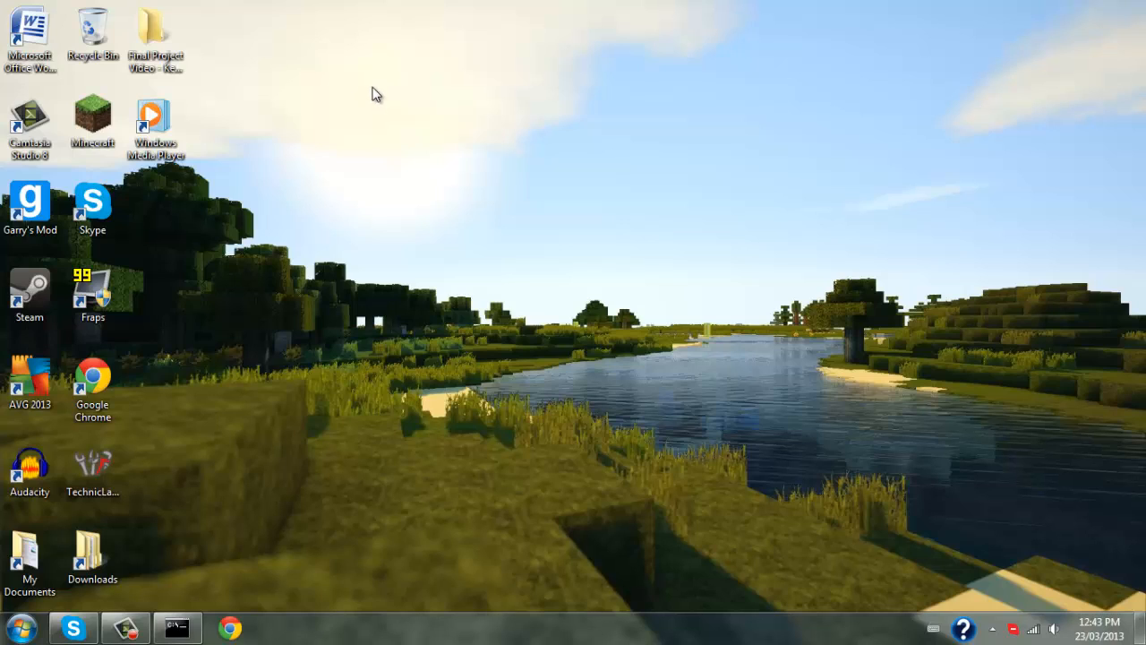
mouse_move(390, 96)
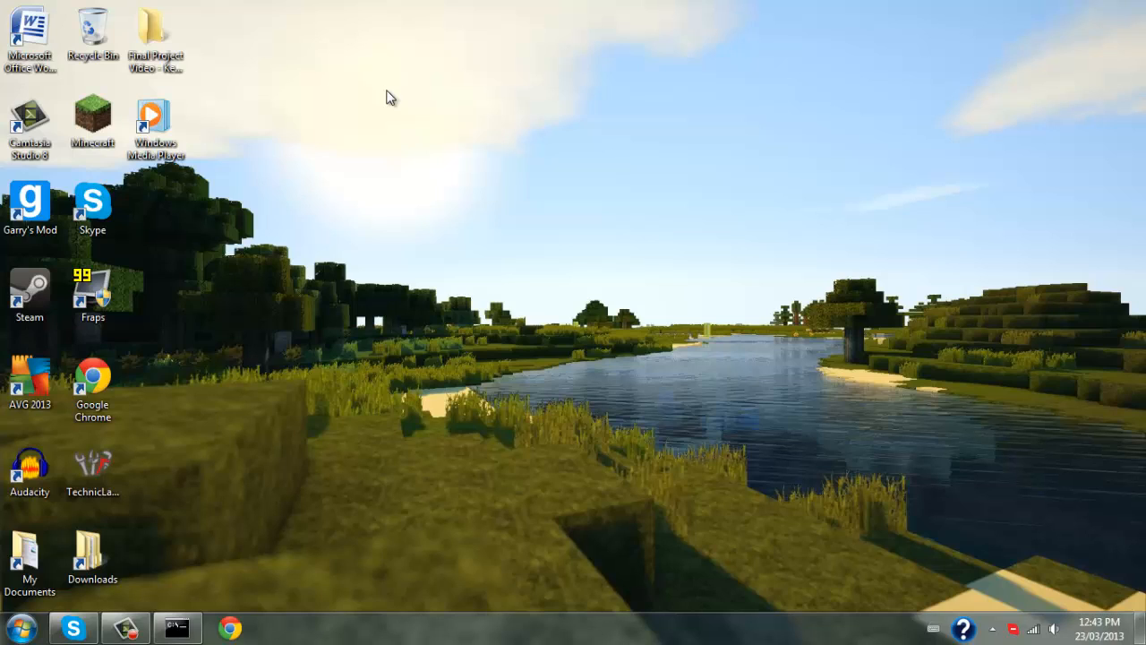
mouse_move(397, 96)
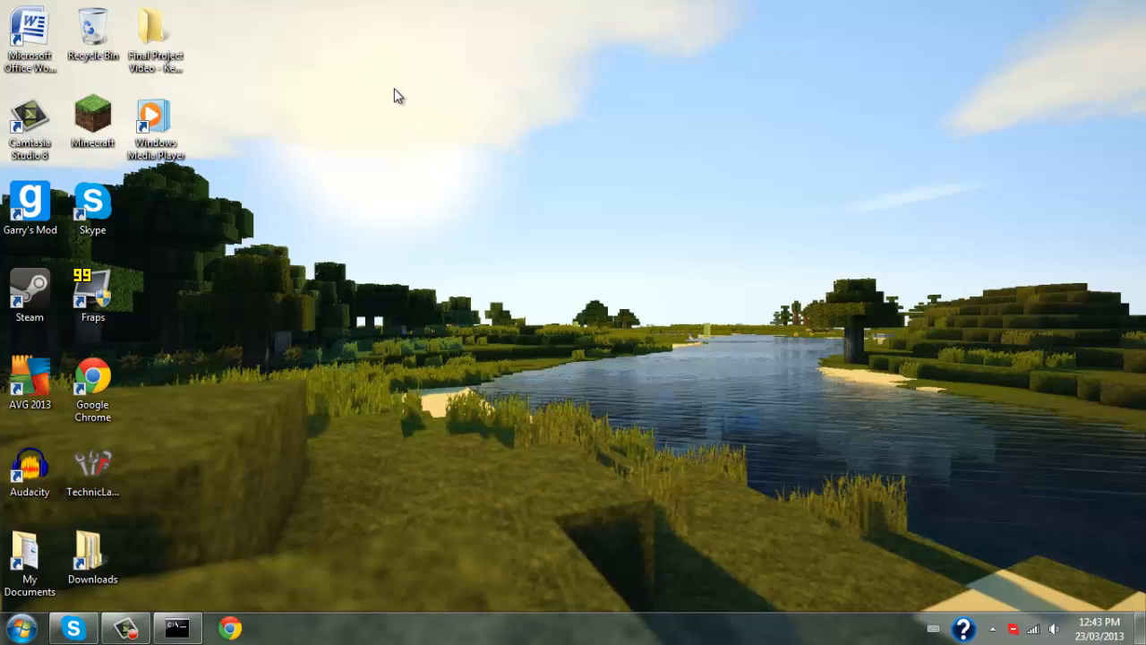
Step: Restore the cmd.exe window from the taskbar and close it
left_click(177, 626)
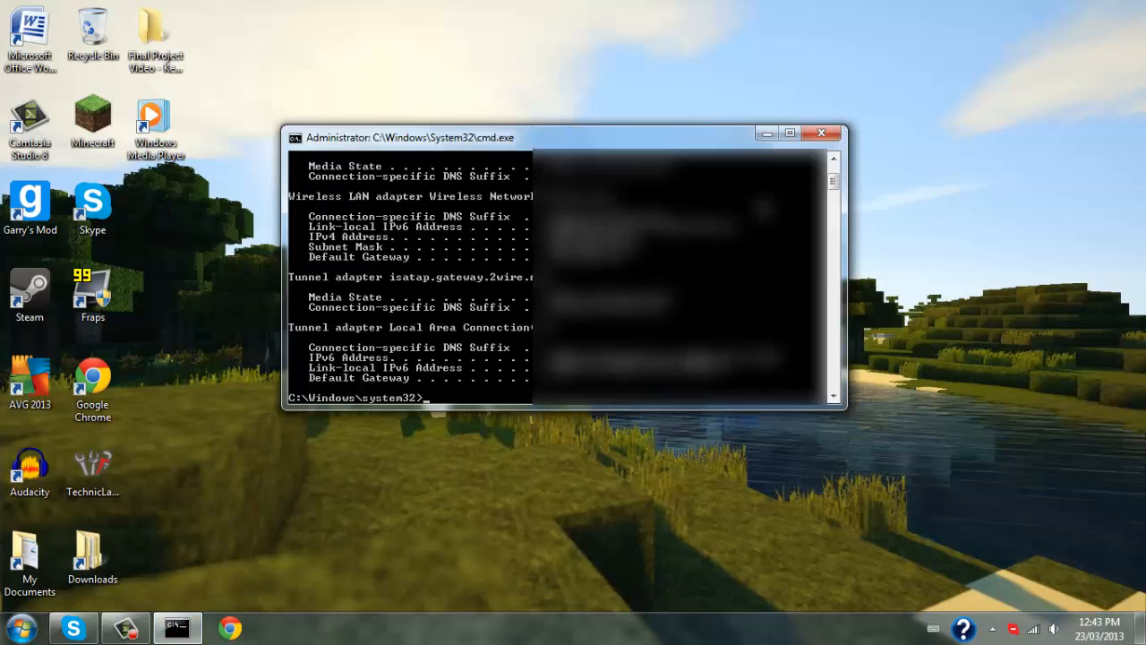
left_click(820, 133)
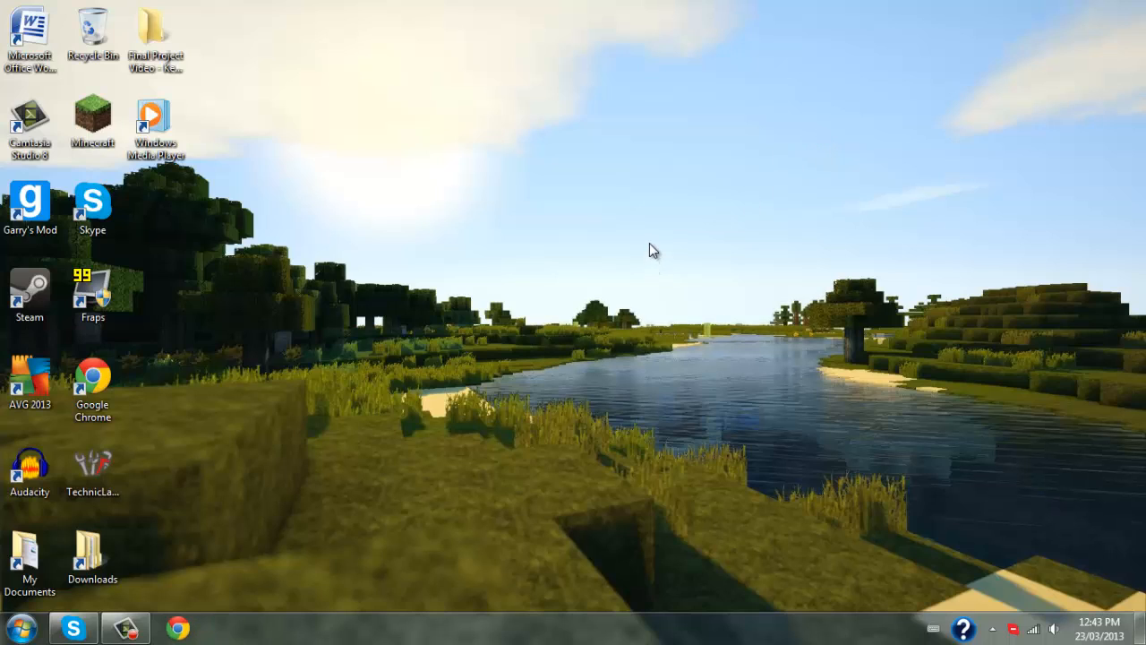
mouse_move(658, 252)
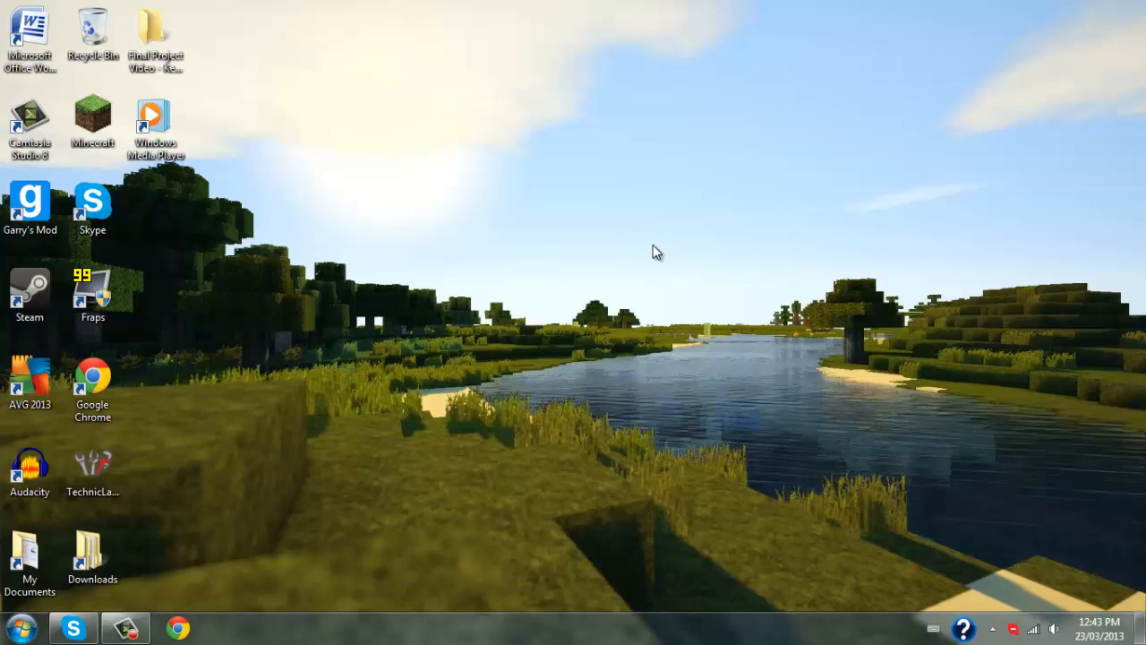
mouse_move(407, 79)
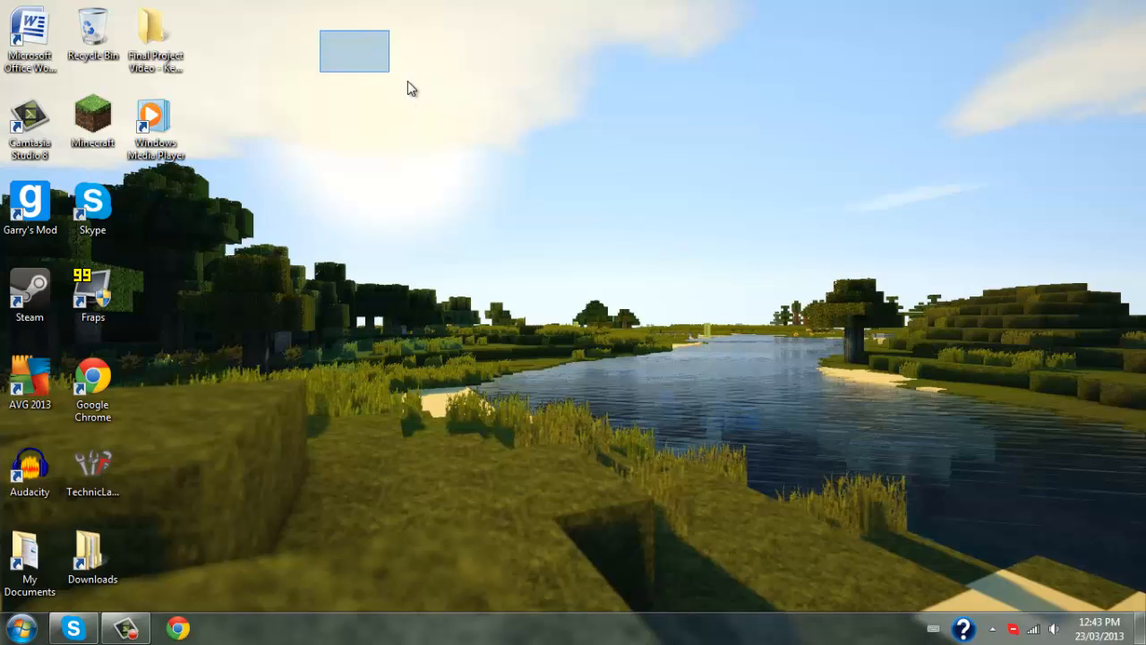
left_click_drag(410, 88, 734, 154)
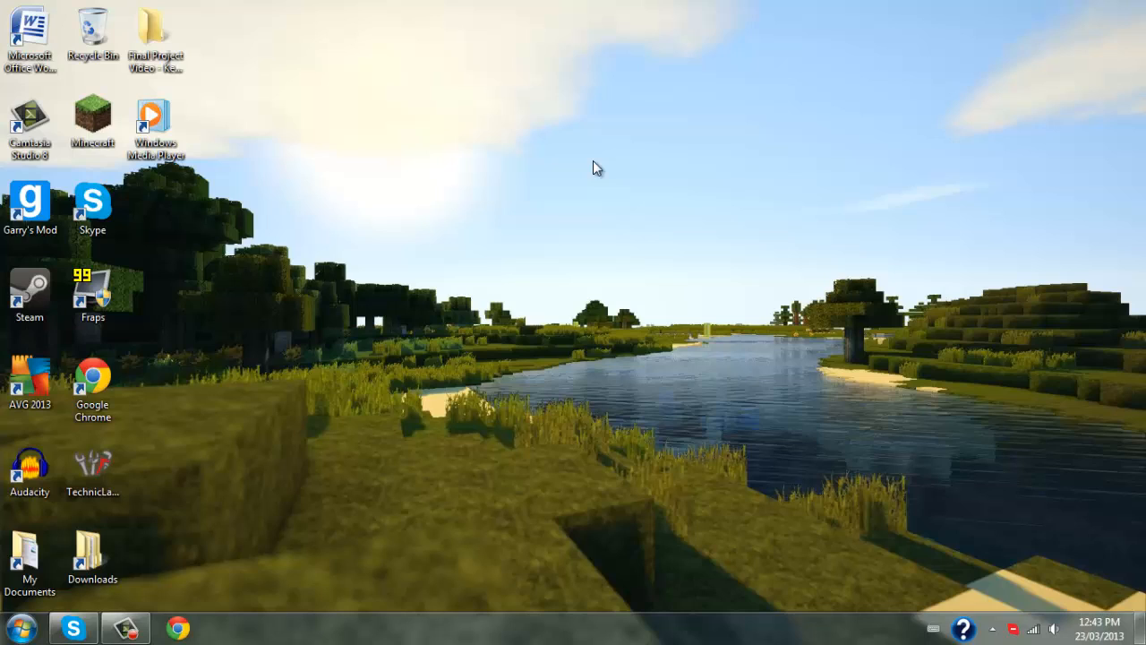
mouse_move(553, 148)
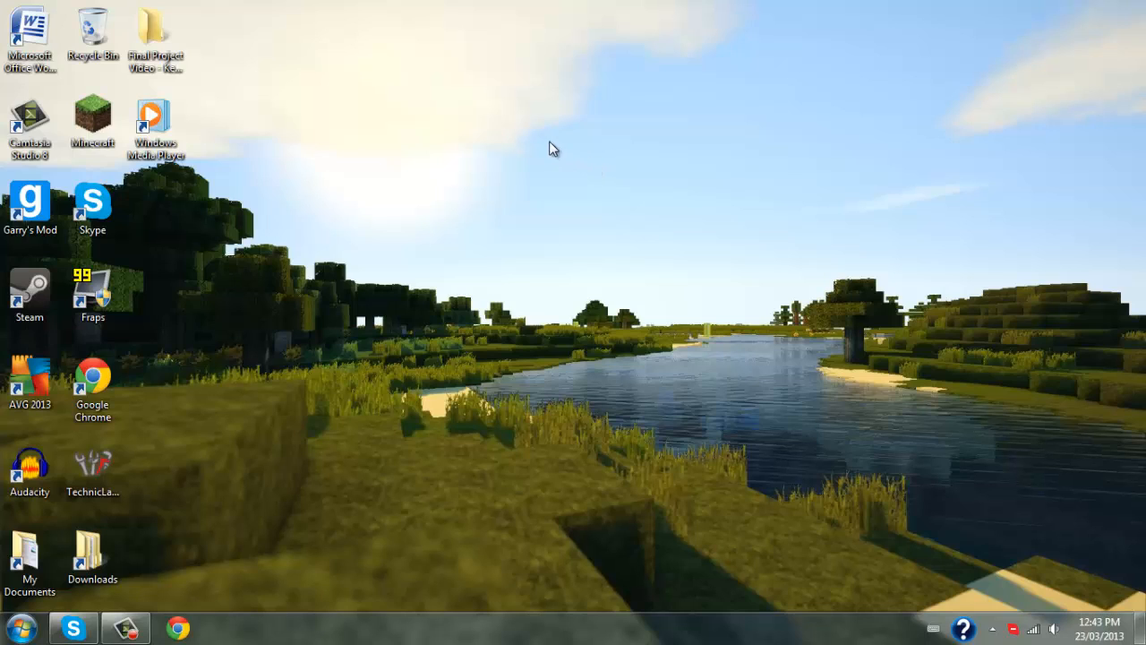
mouse_move(421, 83)
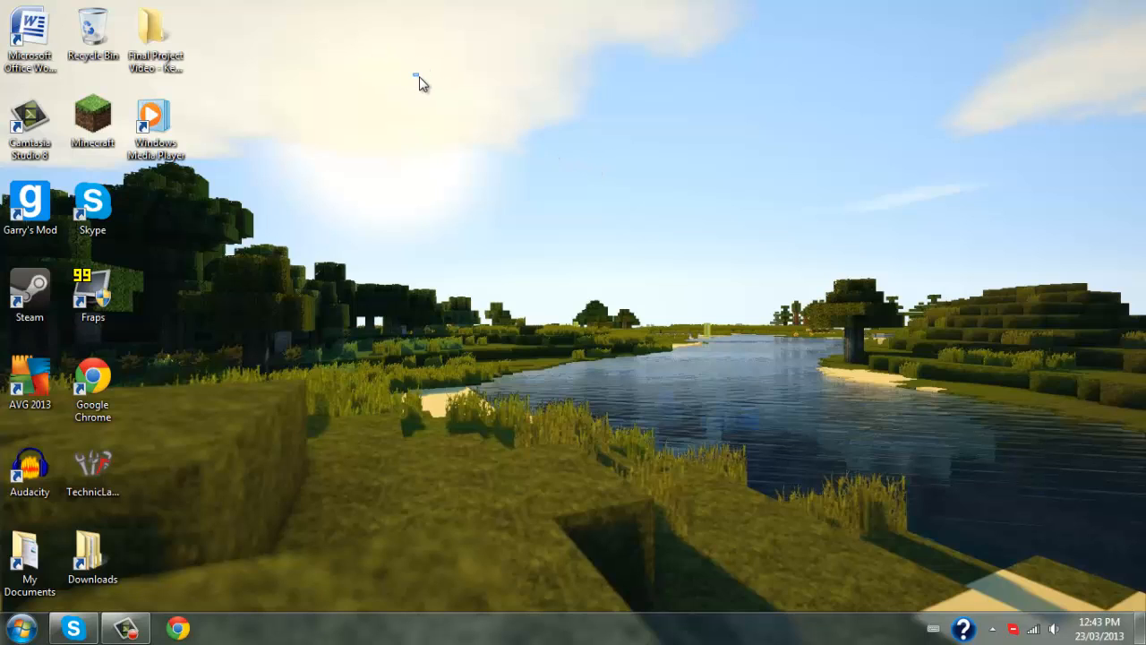
mouse_move(504, 117)
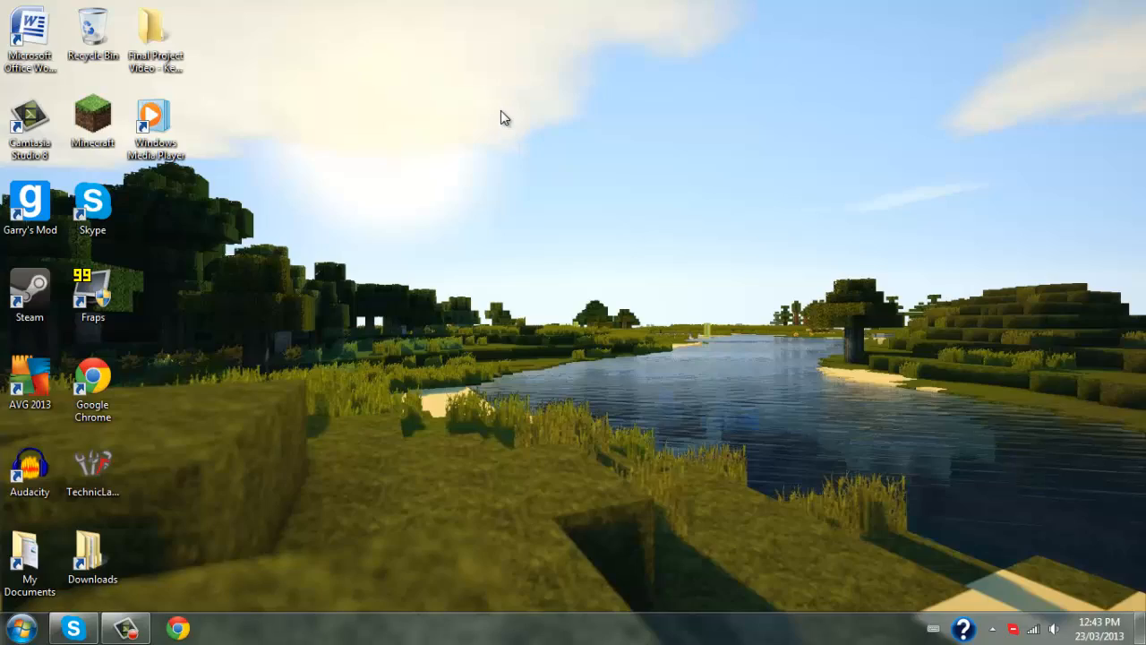